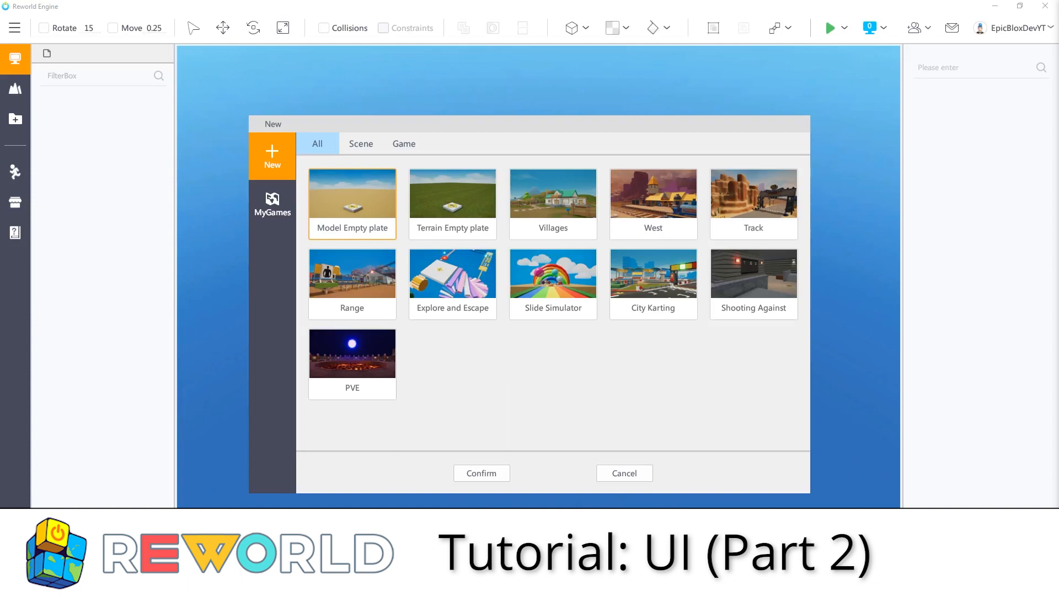
# Step: Pick the Terrain Empty plate template and confirm to create the project
pyautogui.click(452, 192)
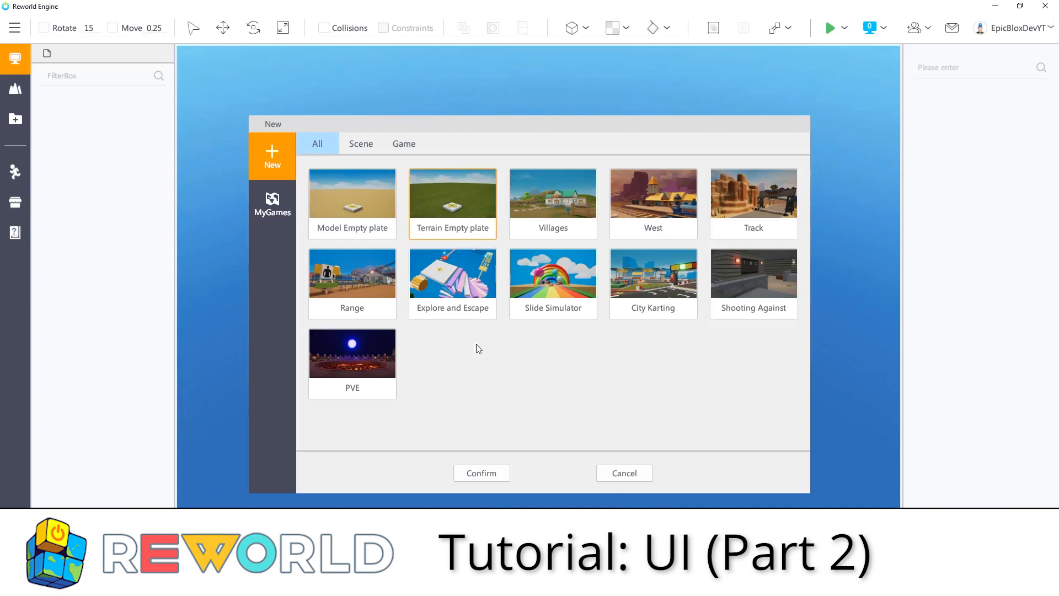
pyautogui.click(481, 473)
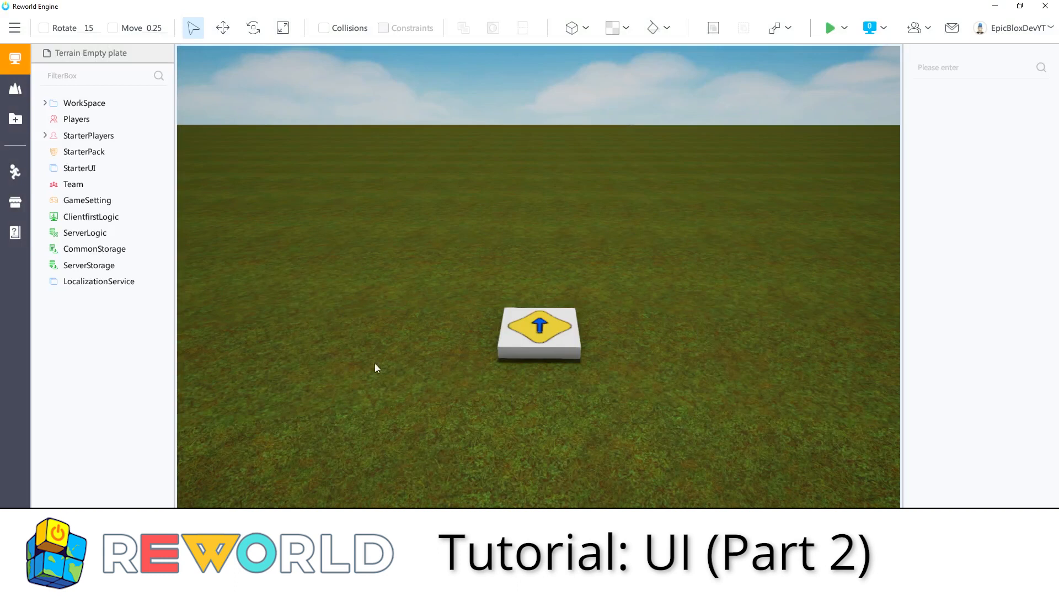
pyautogui.moveTo(233, 325)
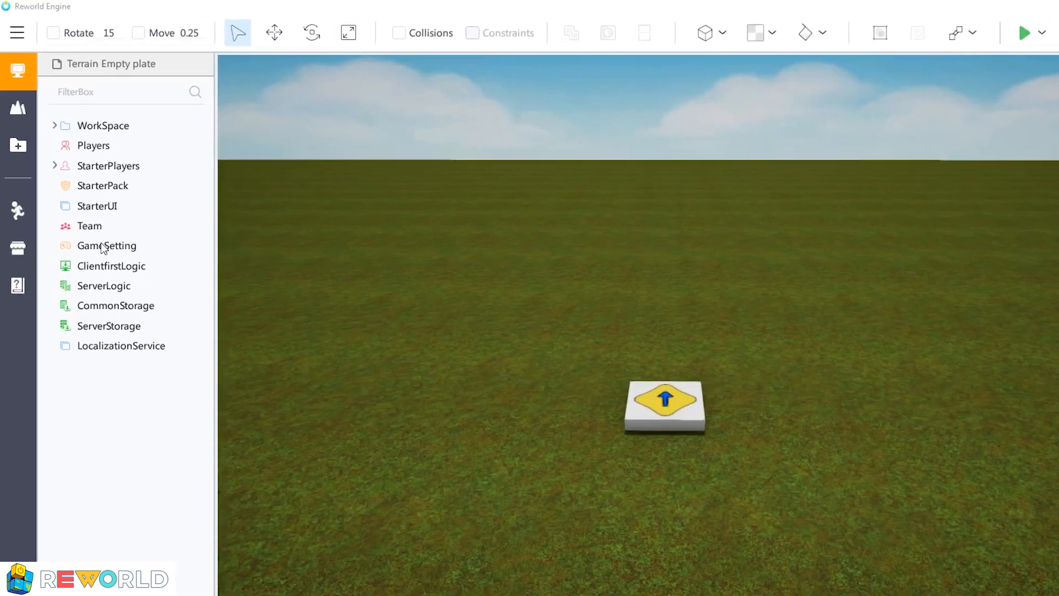
# Step: Select GameSetting to show MaxNum, FallenPartsDestroyHeight and Gravity, then start a play test
pyautogui.click(106, 245)
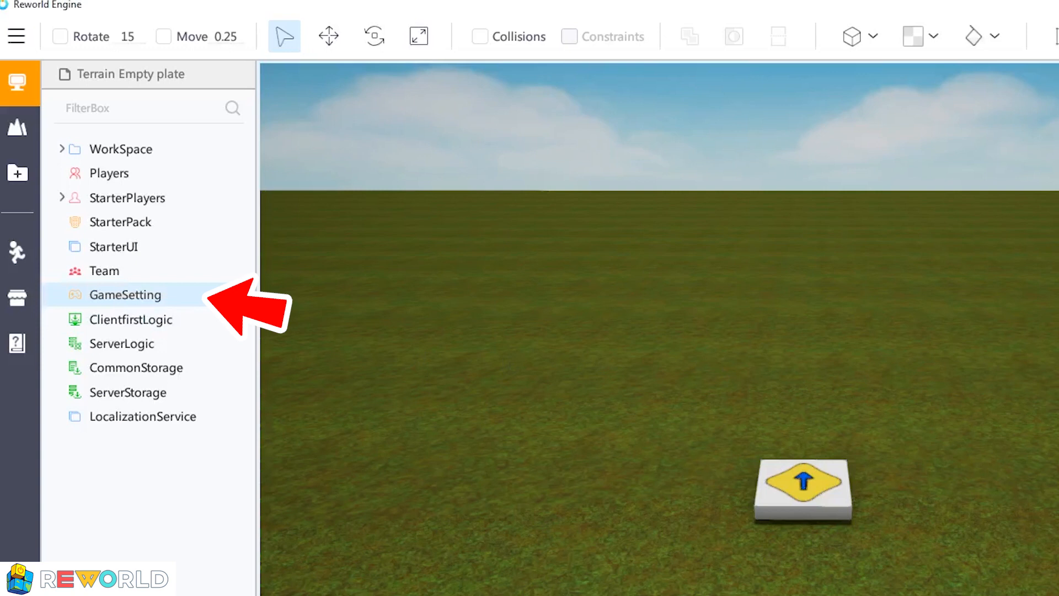
pyautogui.click(125, 294)
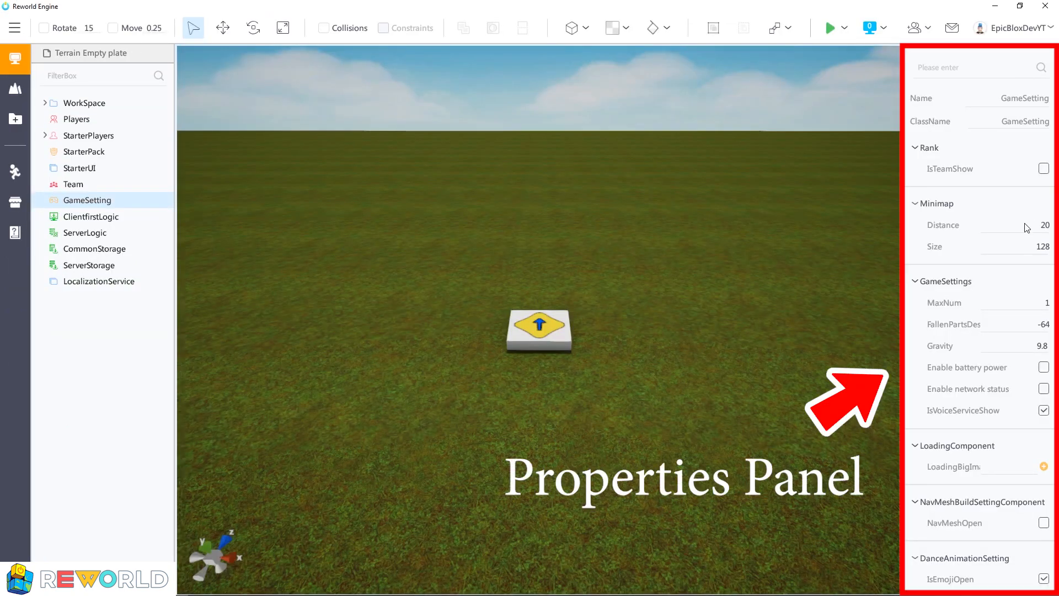
pyautogui.moveTo(1026, 240)
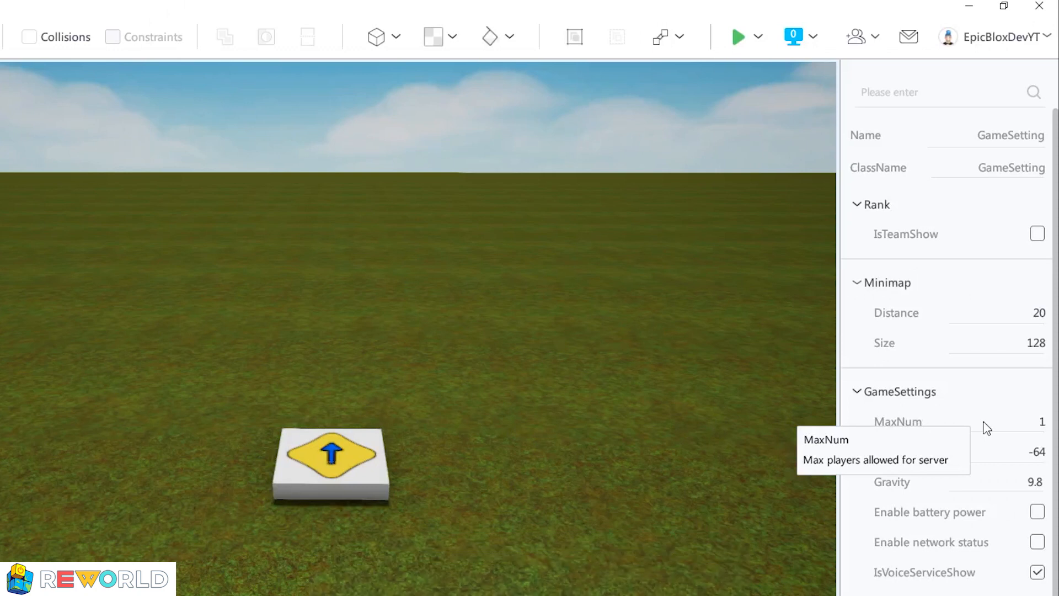
pyautogui.moveTo(1026, 429)
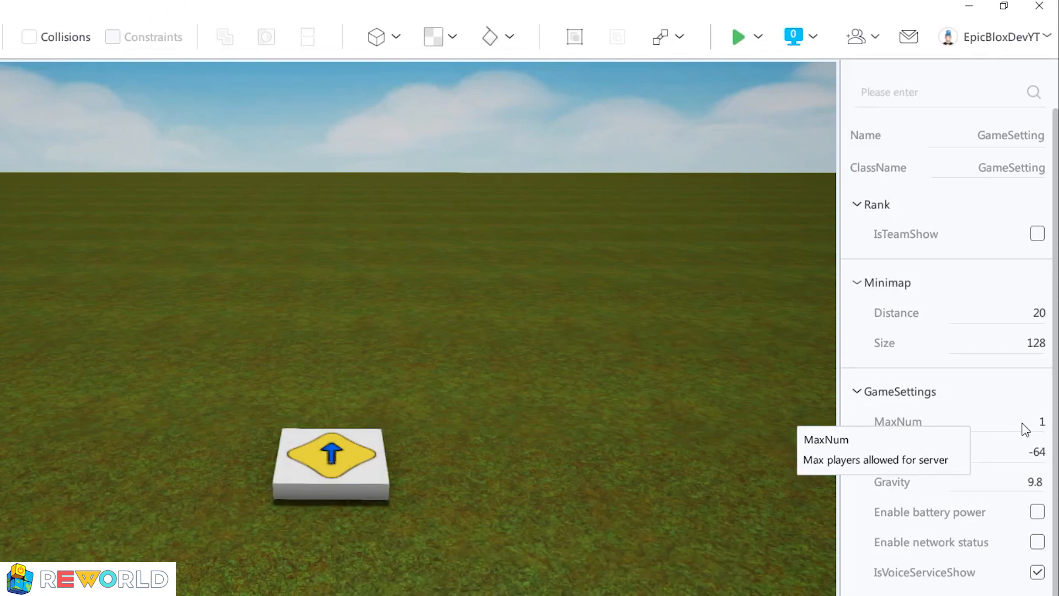
pyautogui.moveTo(1017, 462)
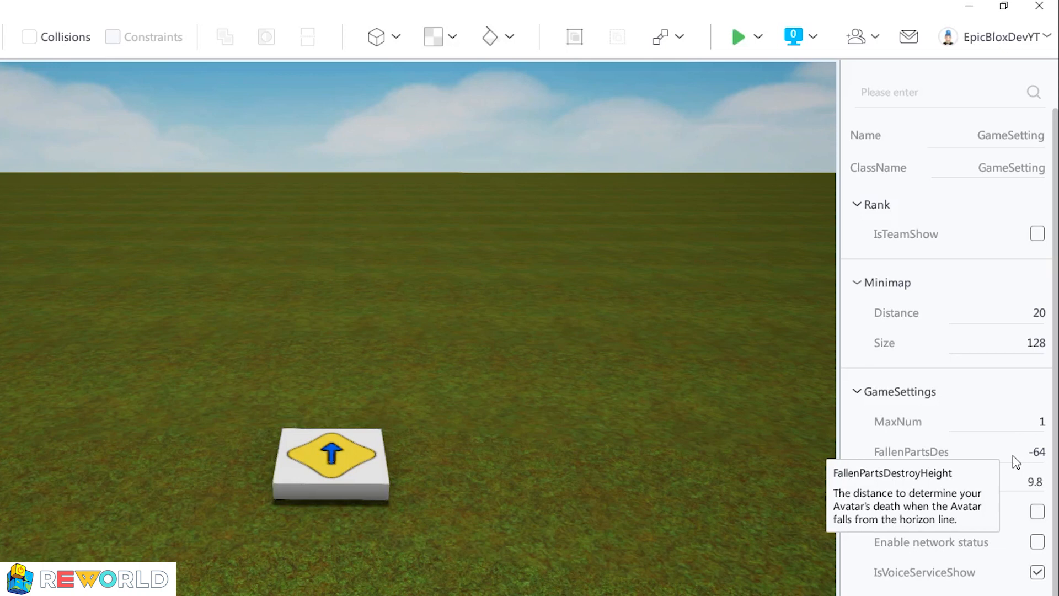
pyautogui.click(738, 37)
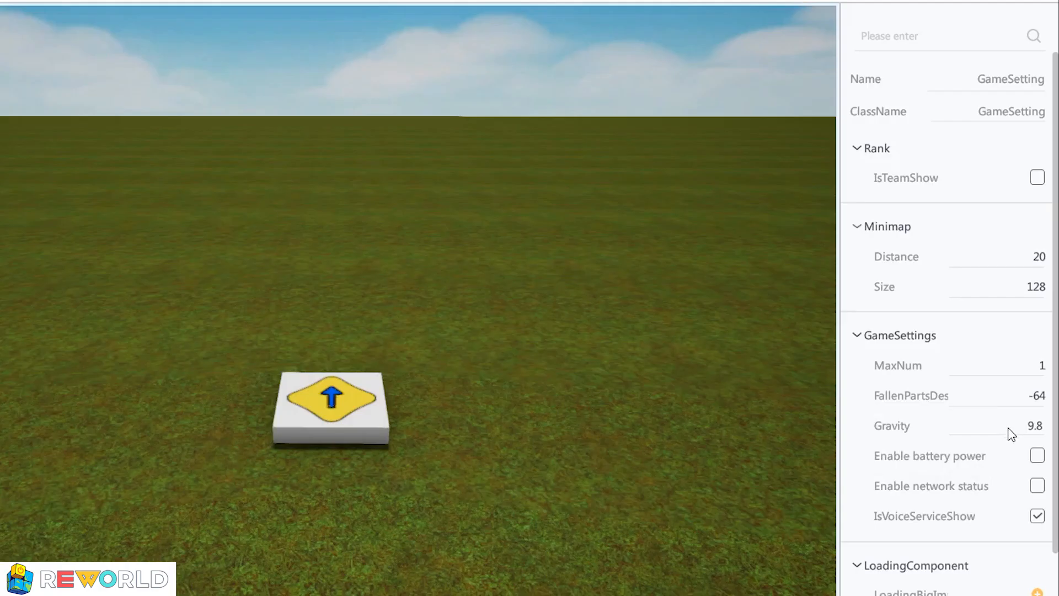
pyautogui.moveTo(1012, 439)
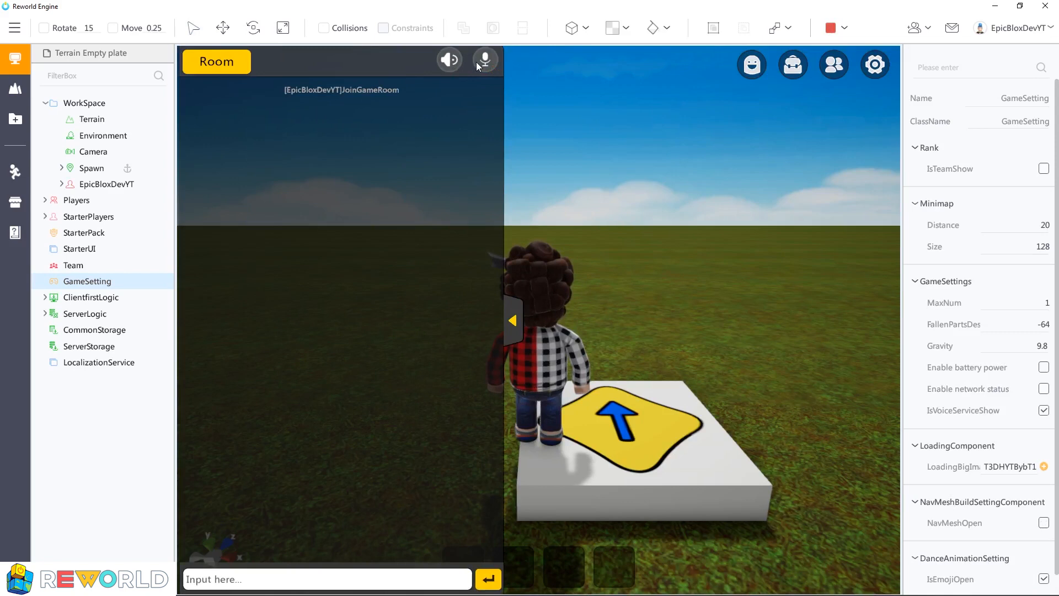
# Step: Mute voice chat and stop the test run to return to edit mode
pyautogui.click(485, 62)
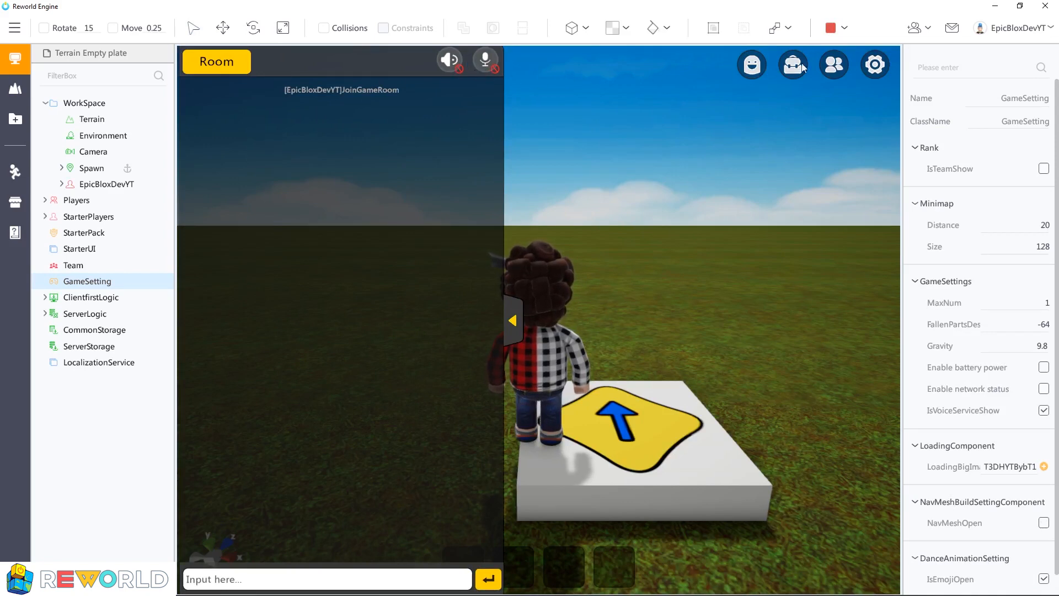
pyautogui.click(829, 28)
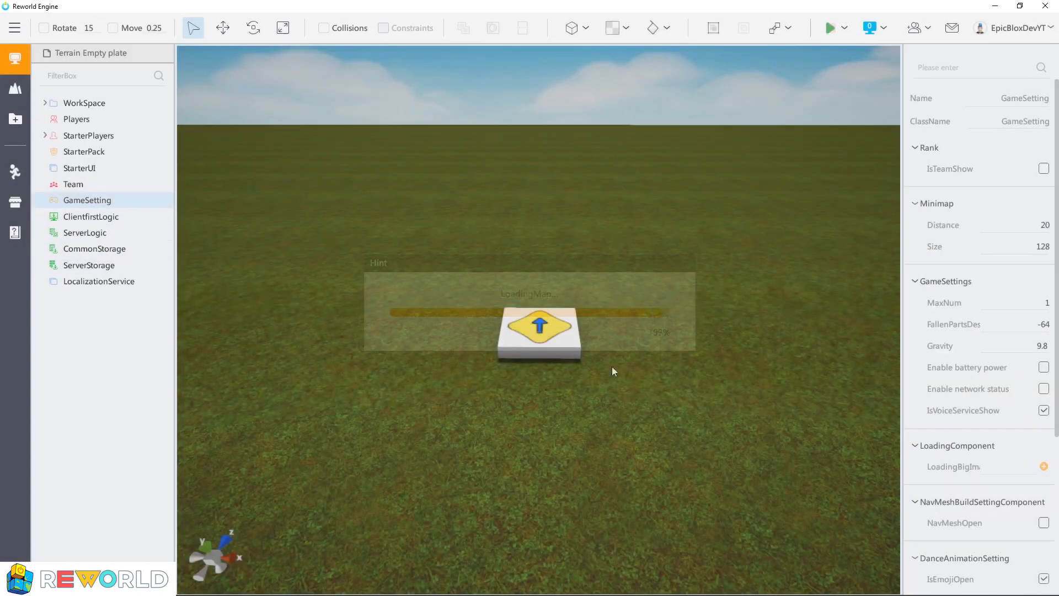
pyautogui.moveTo(987, 469)
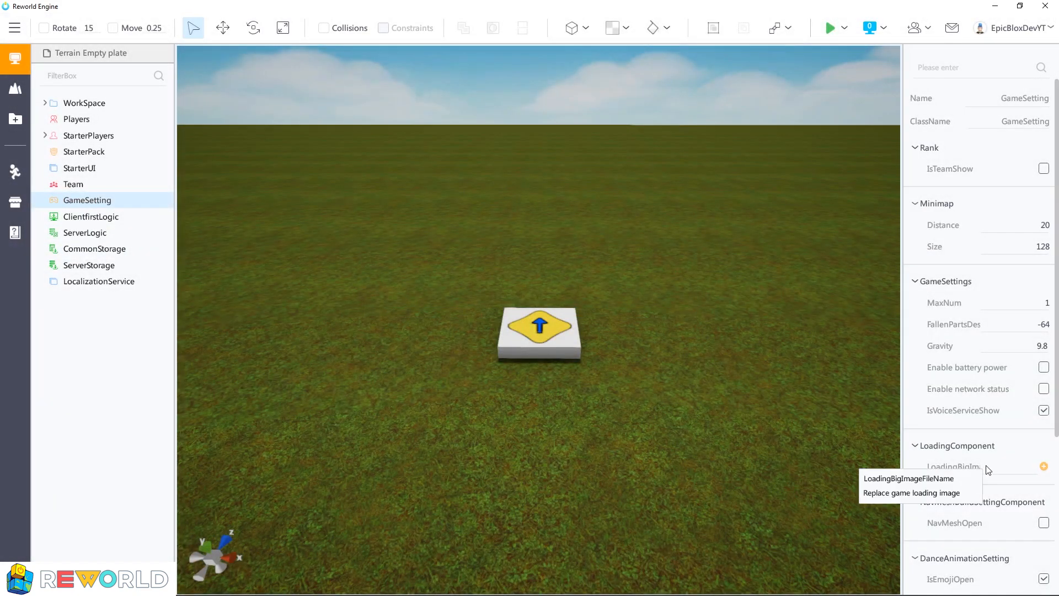
pyautogui.moveTo(1038, 471)
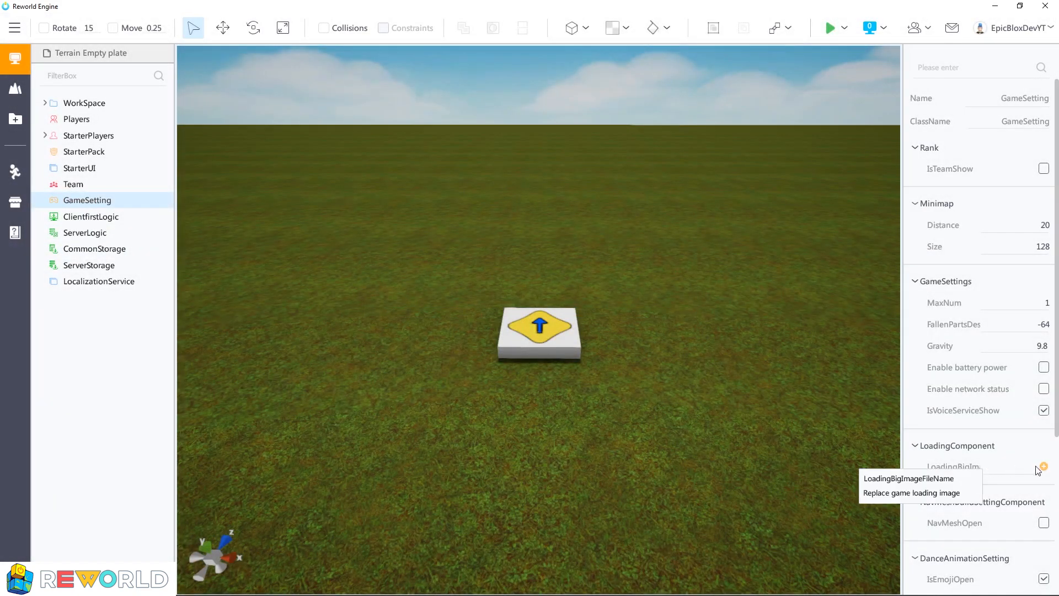
# Step: Set LoadingBigImageFileName to the GameView01 texture from existing resources
pyautogui.click(1044, 466)
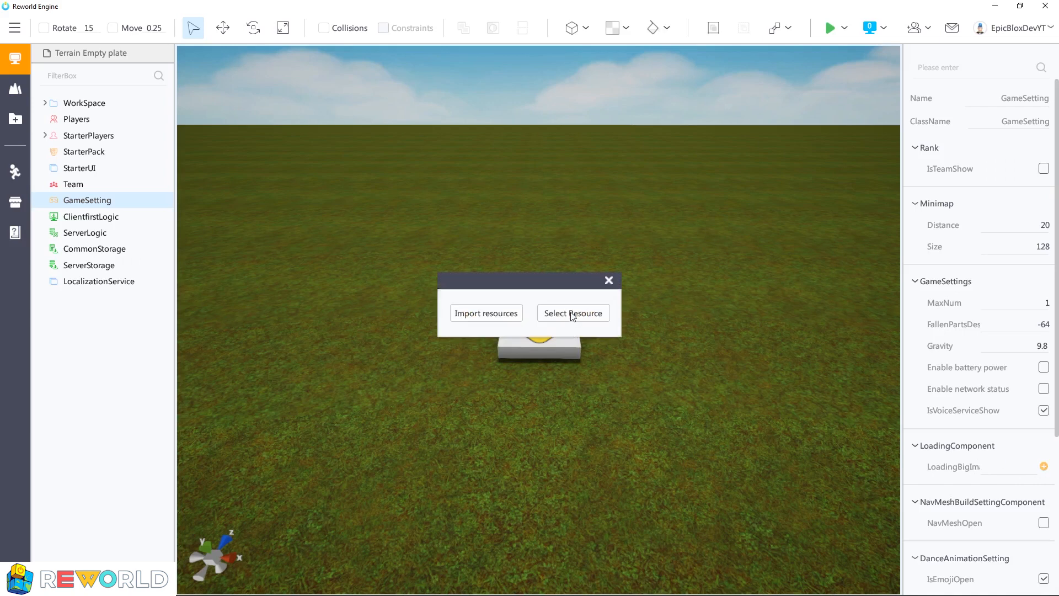
pyautogui.click(572, 313)
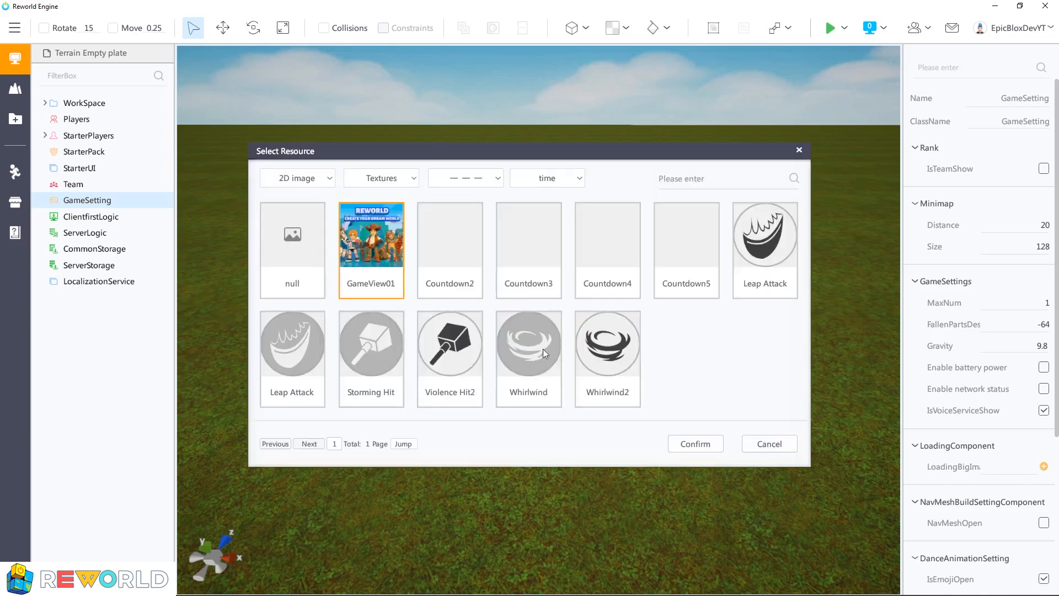
pyautogui.click(695, 444)
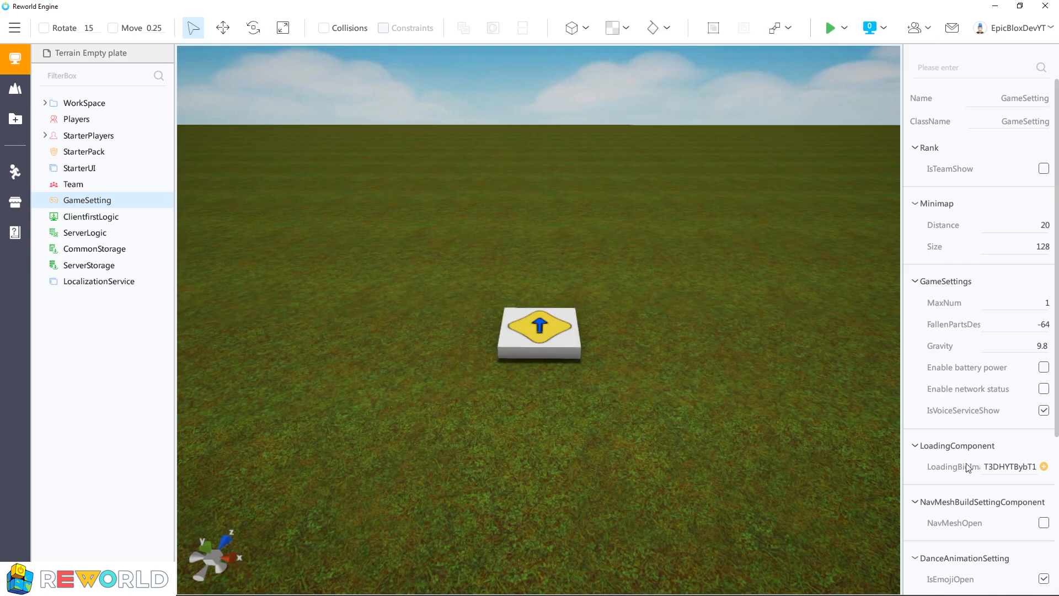
pyautogui.click(830, 27)
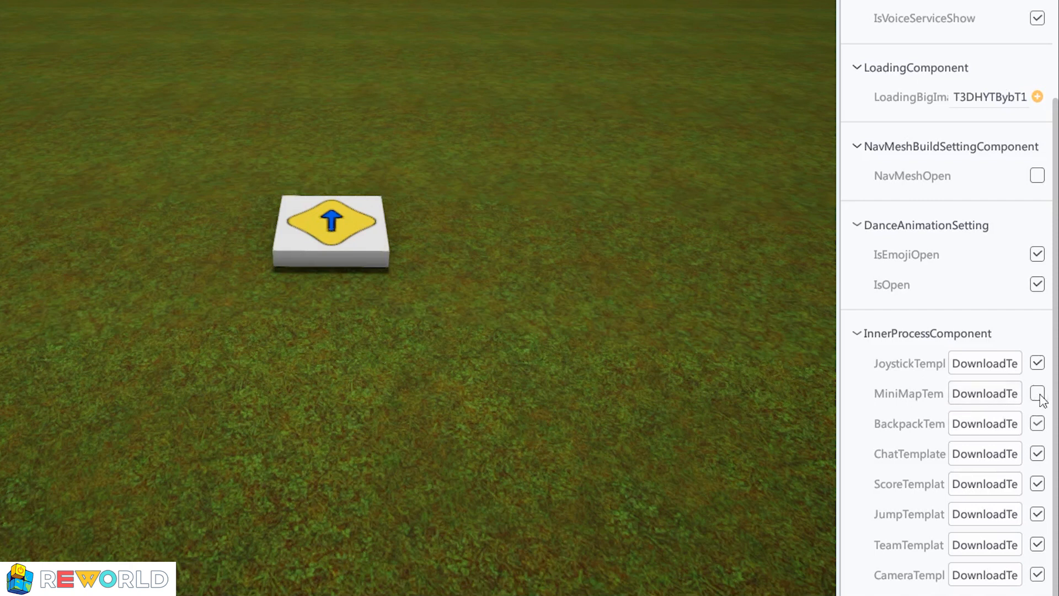
# Step: Turn the MiniMap template back on and download its official template locally
pyautogui.click(1038, 394)
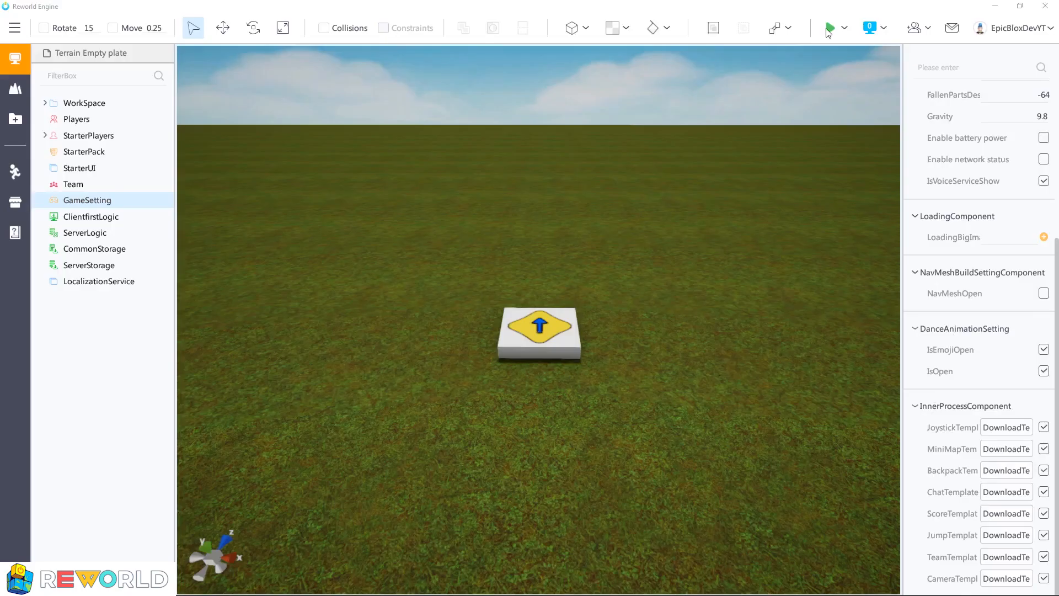
pyautogui.click(831, 28)
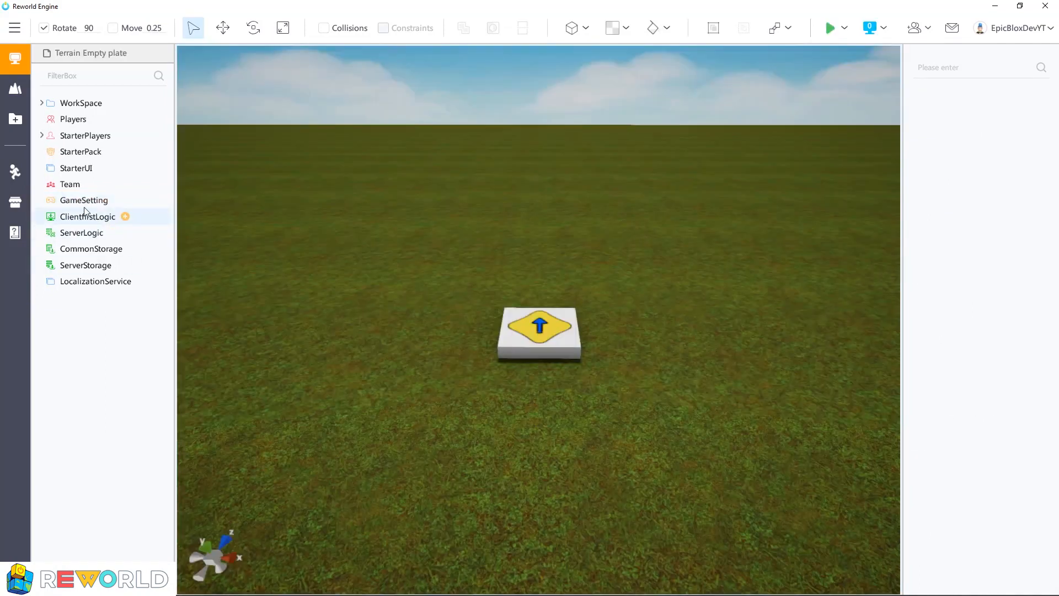
pyautogui.click(84, 200)
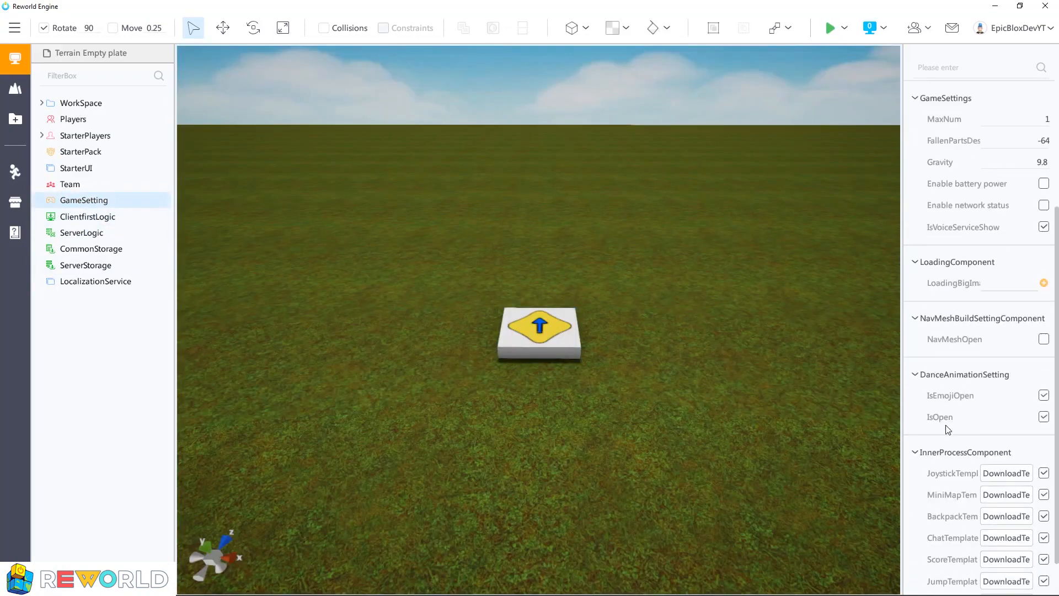
pyautogui.click(1006, 473)
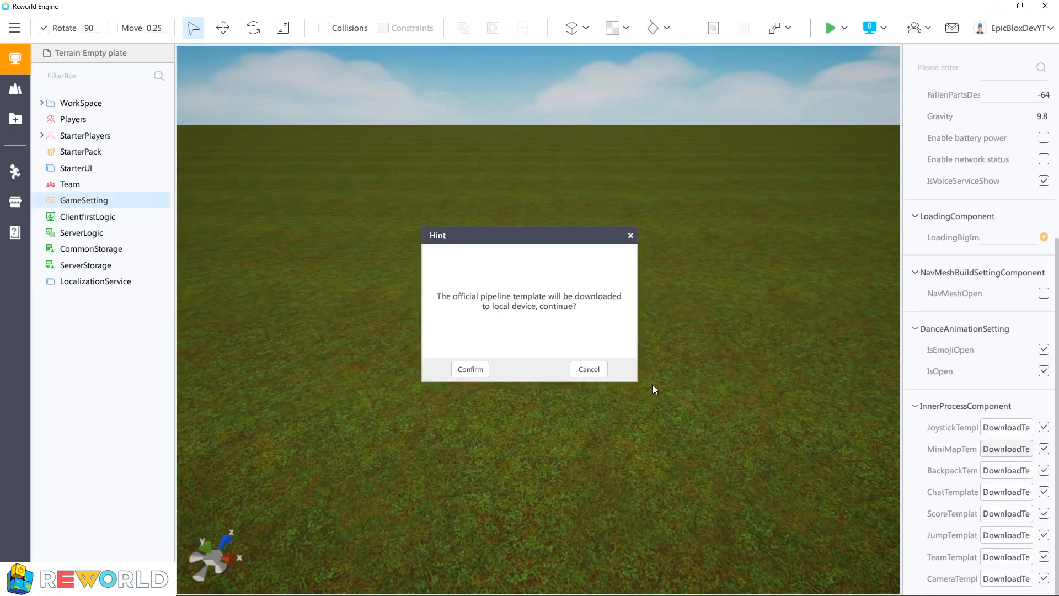
pyautogui.click(470, 369)
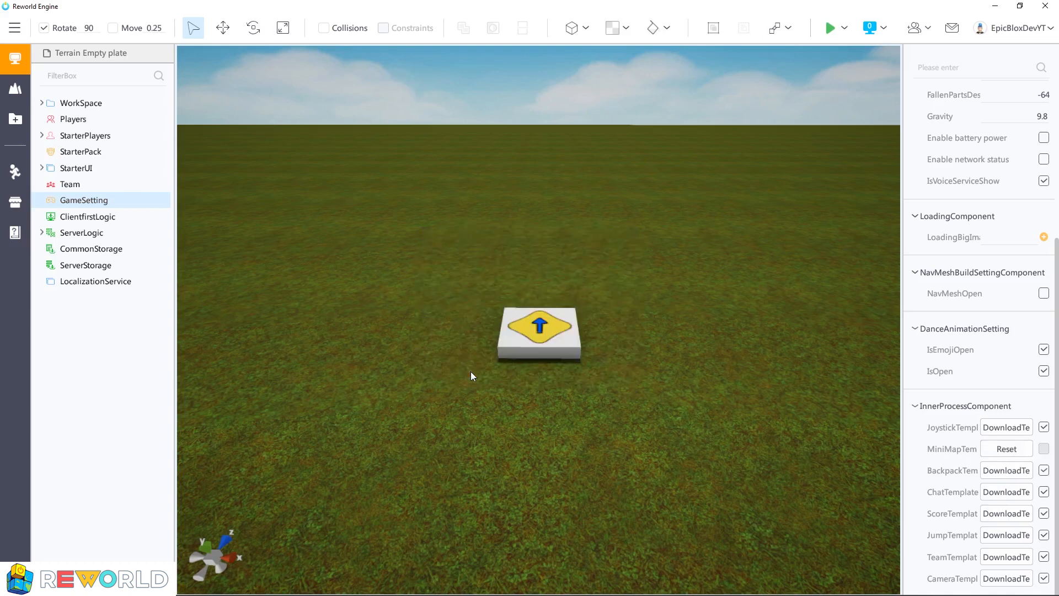
pyautogui.moveTo(426, 349)
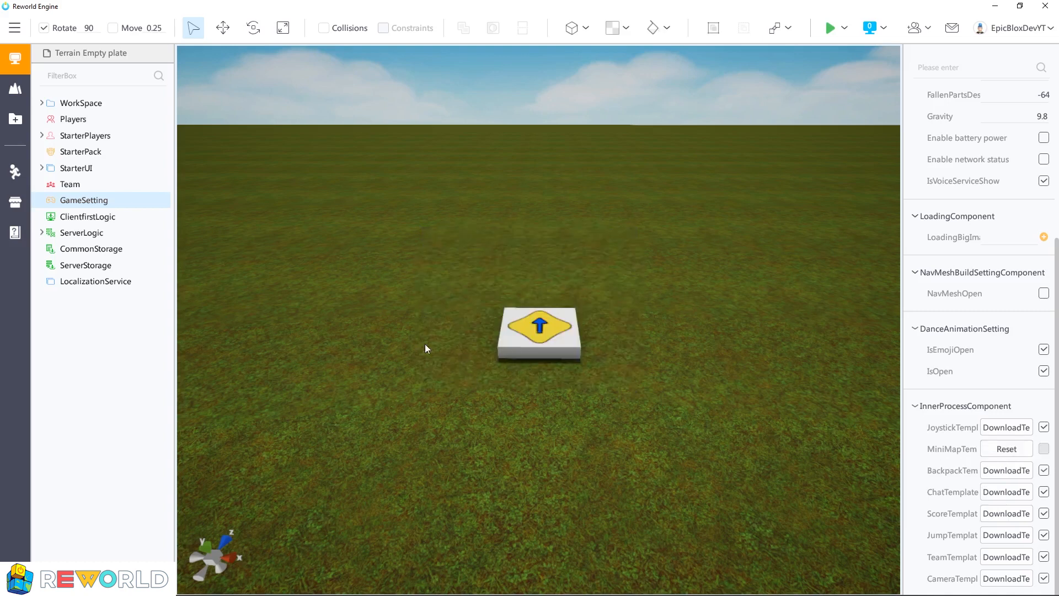
pyautogui.moveTo(217, 292)
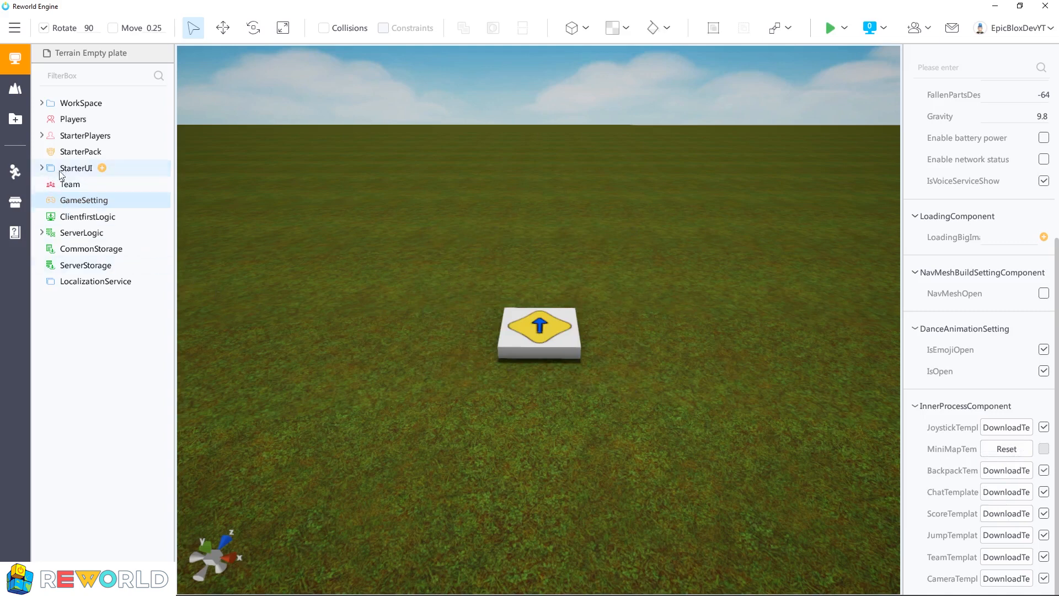
# Step: Drag the Small Map panel from StarterUI to the lower-right corner and stop the play test
pyautogui.click(42, 168)
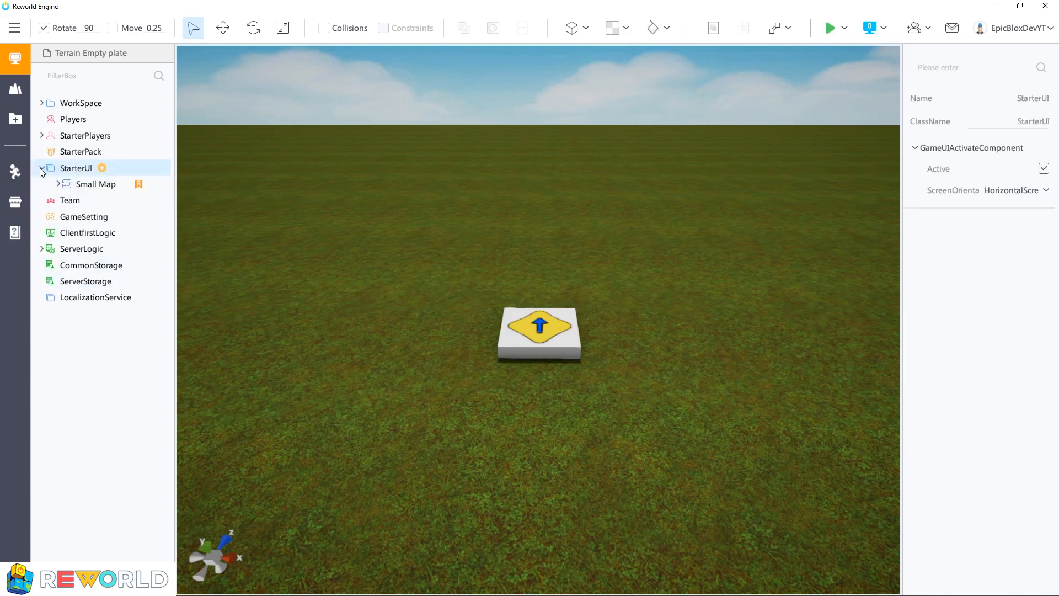
pyautogui.click(95, 183)
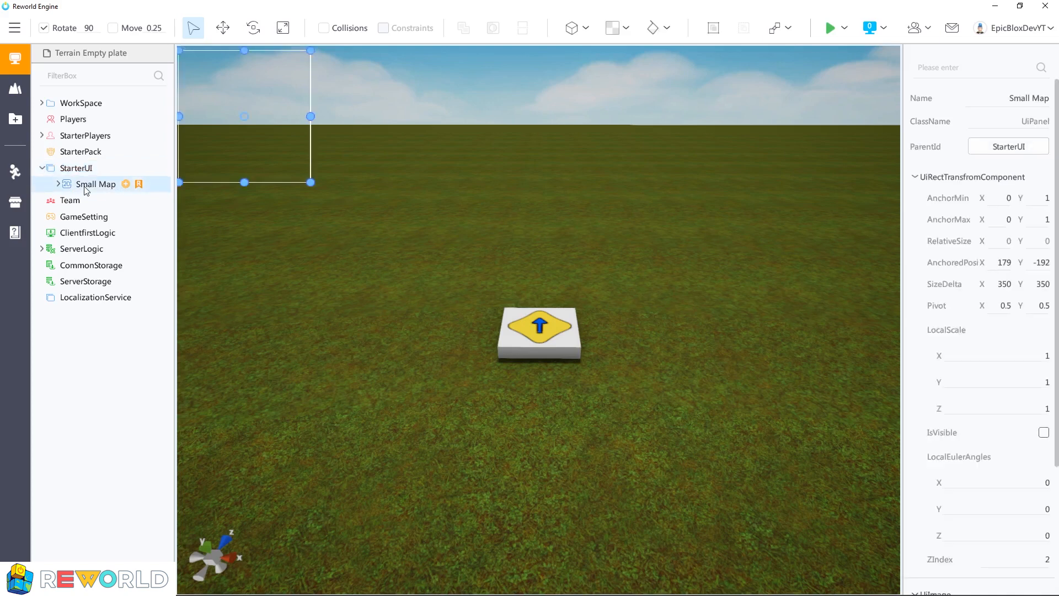
pyautogui.moveTo(244, 116); pyautogui.dragTo(264, 151)
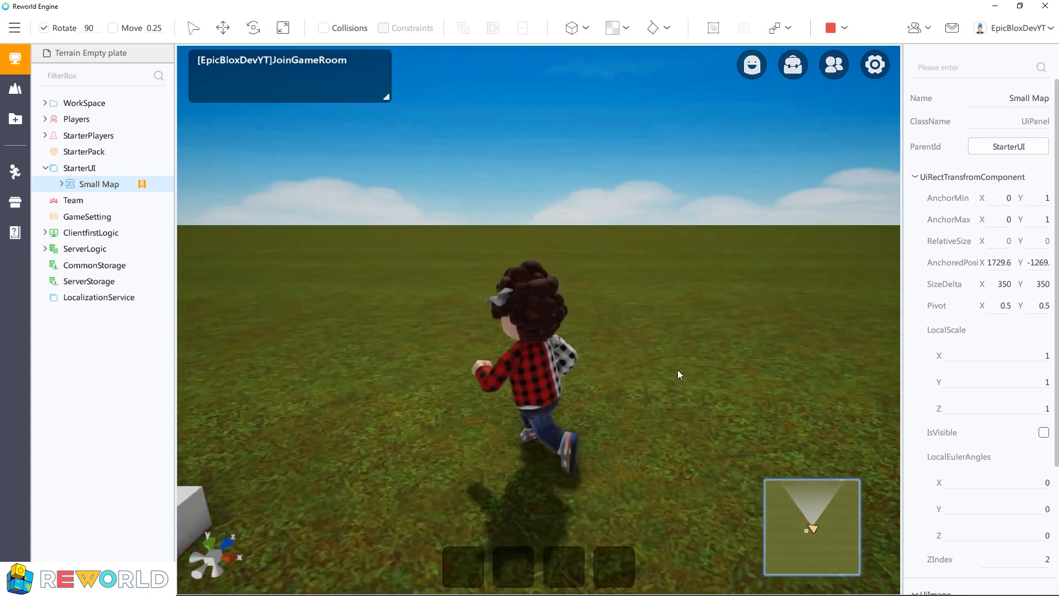
pyautogui.click(87, 200)
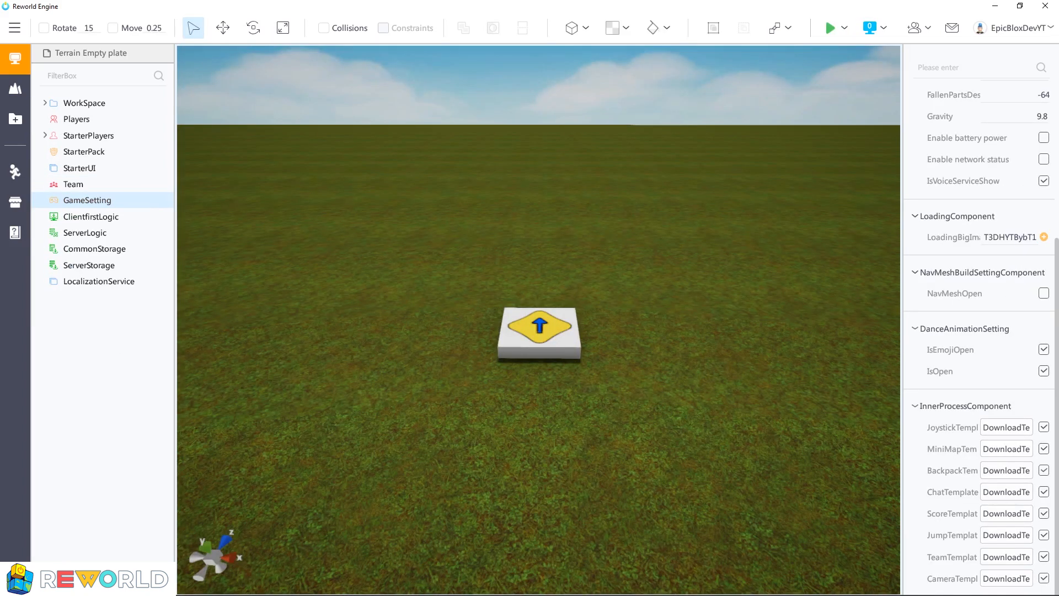
pyautogui.click(15, 27)
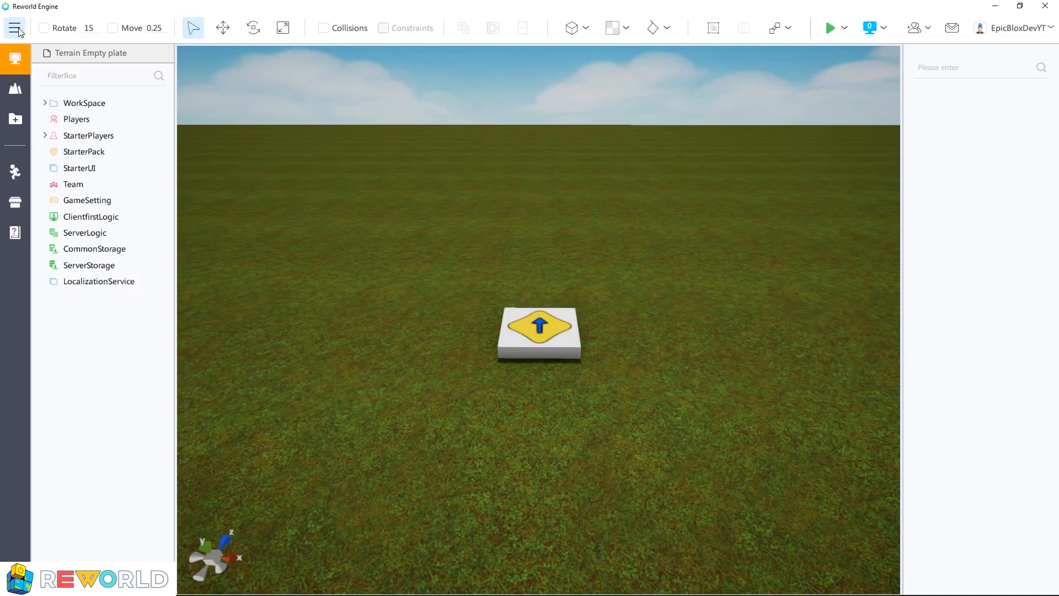
# Step: Enable the PerformancePanel overlay from the View menu
pyautogui.click(15, 28)
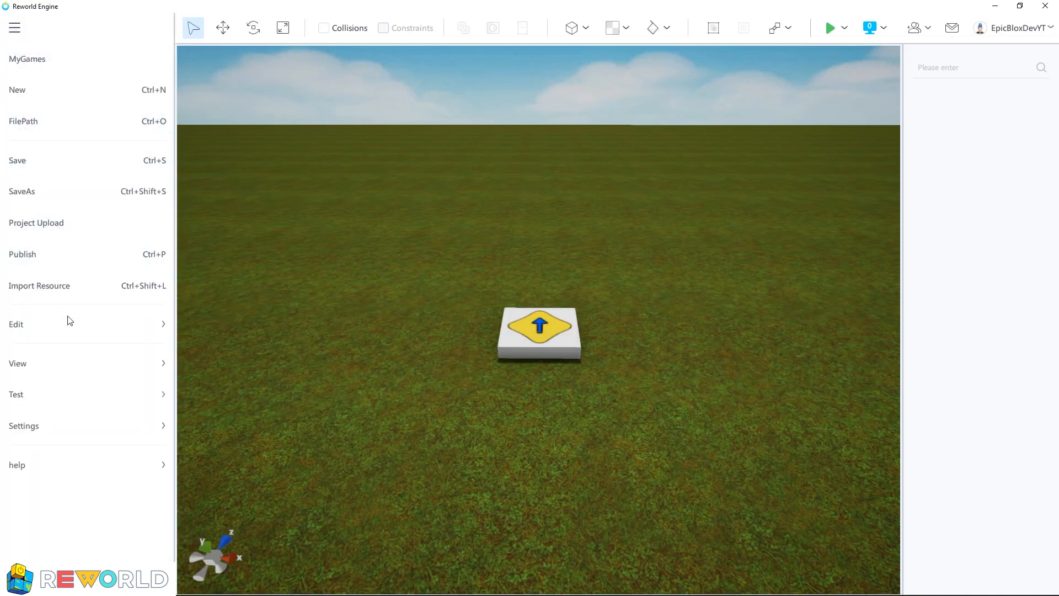
pyautogui.click(17, 363)
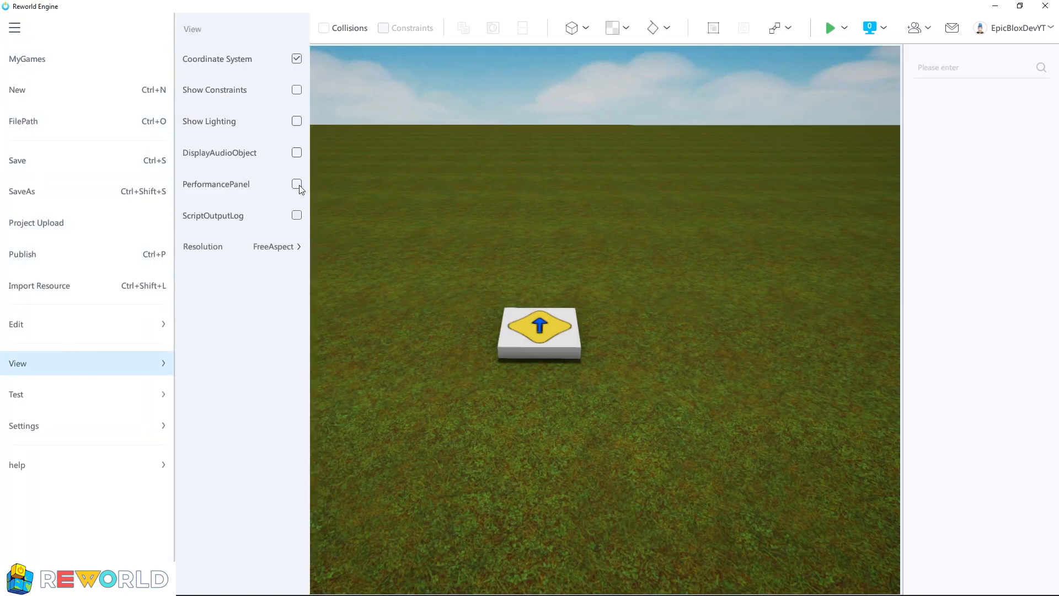
pyautogui.click(296, 184)
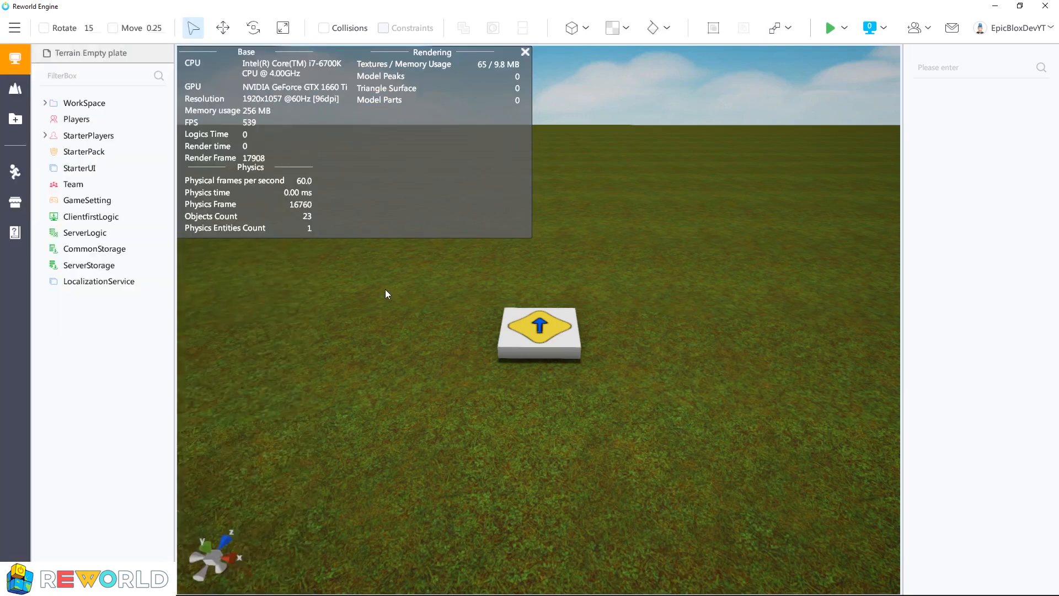
pyautogui.moveTo(420, 319)
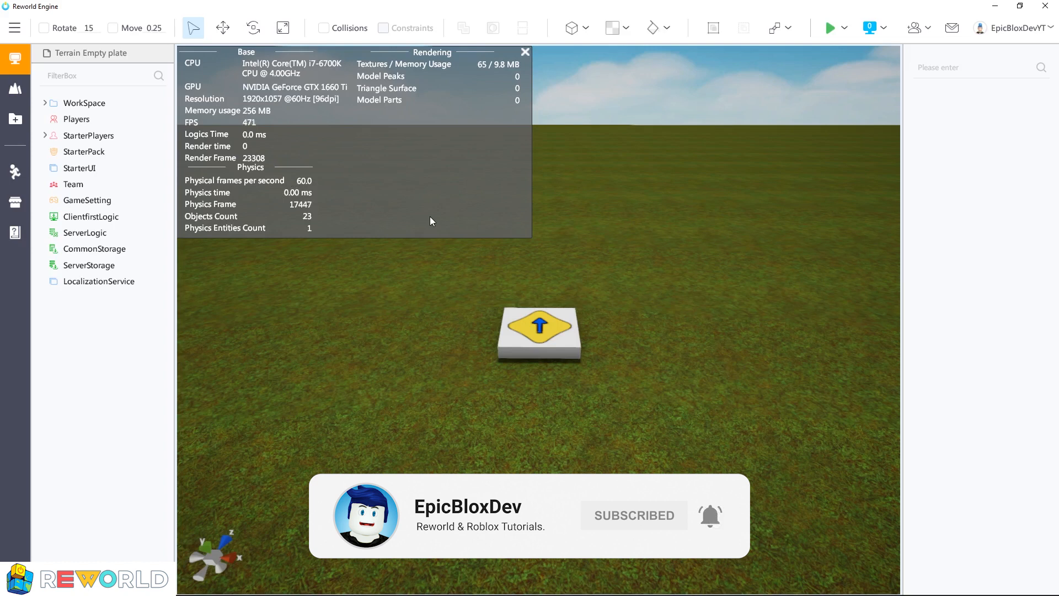
pyautogui.click(15, 27)
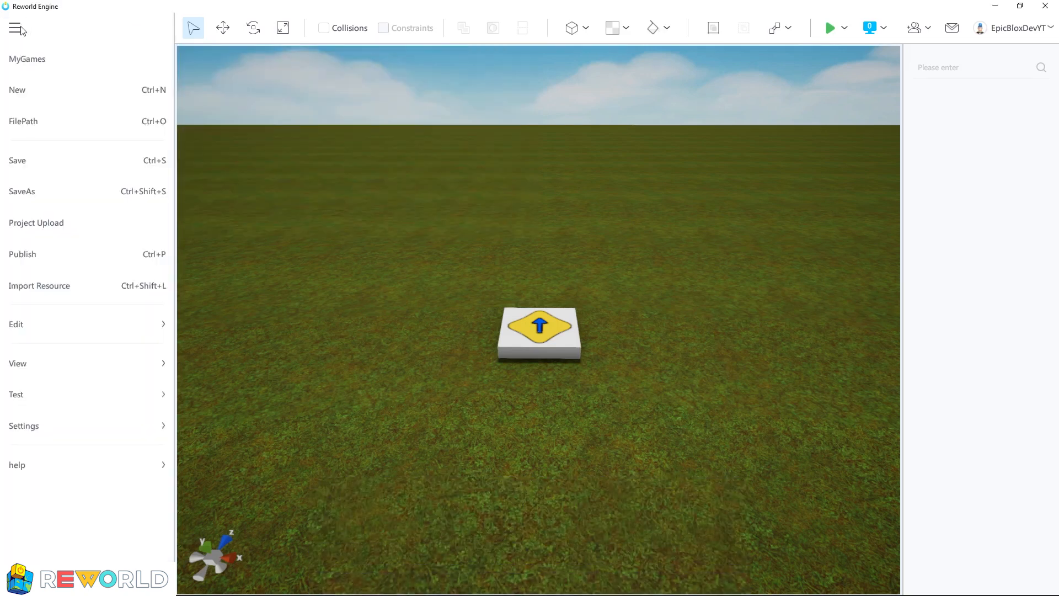
# Step: Enable ScriptOutputLog under View to dock the output panel below the scene
pyautogui.click(18, 363)
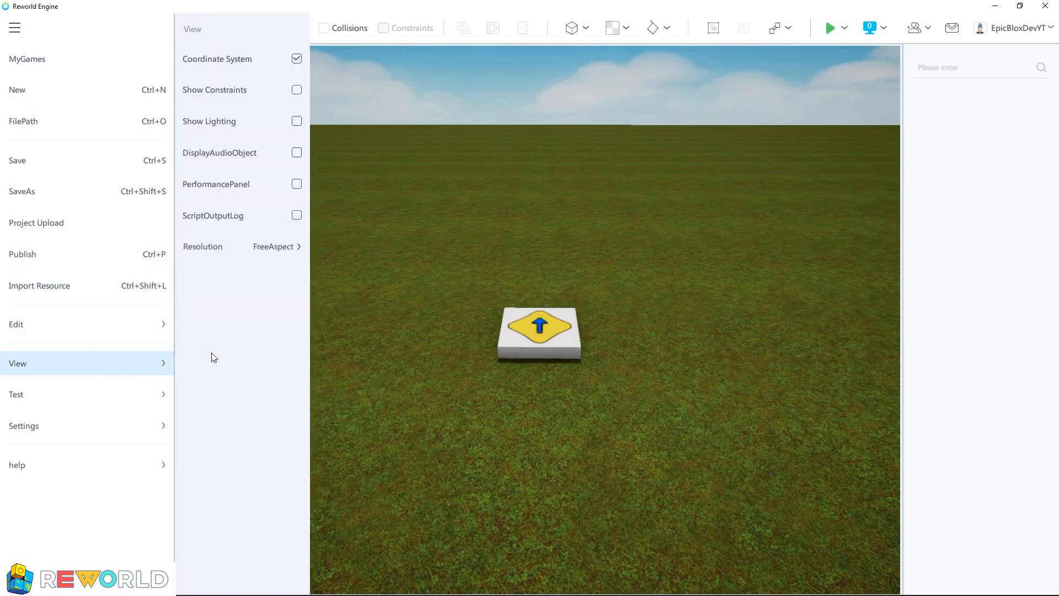
pyautogui.click(297, 215)
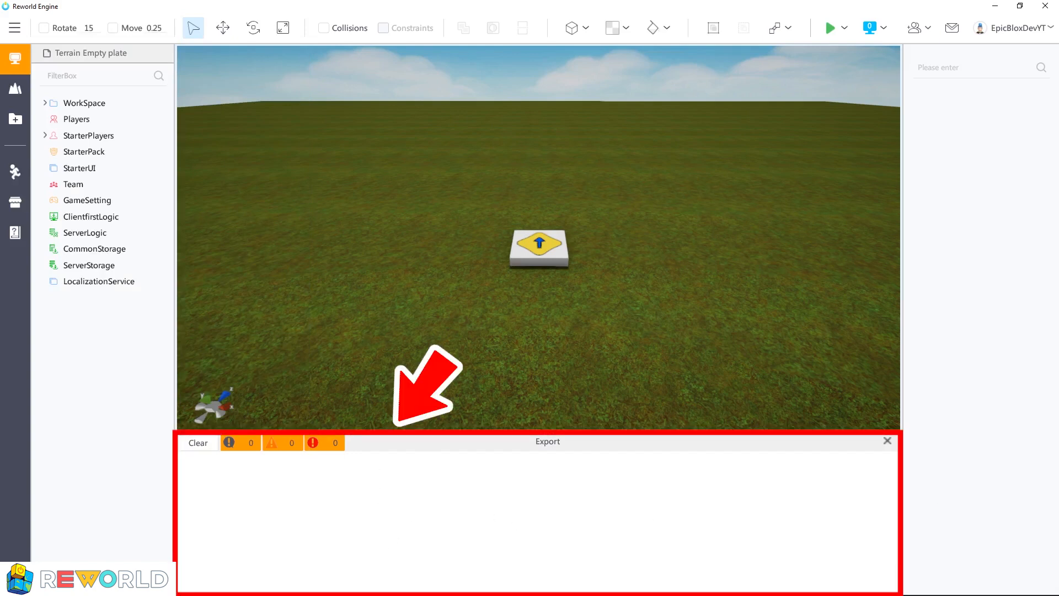
# Step: Add a LuaScript under ServerLogic and open it in ZeroBrane Studio
pyautogui.click(84, 232)
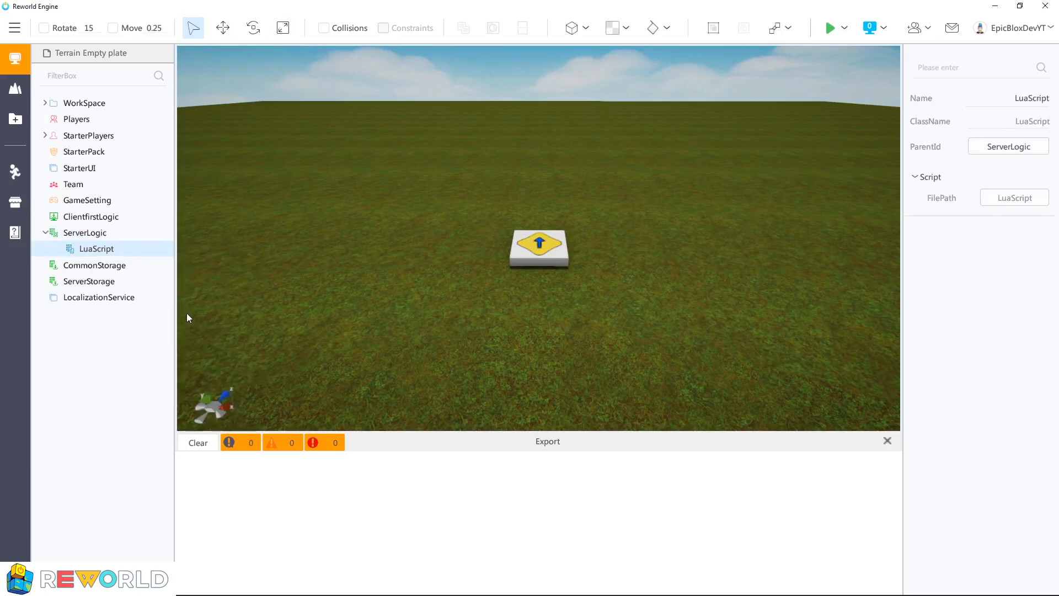
pyautogui.doubleClick(96, 249)
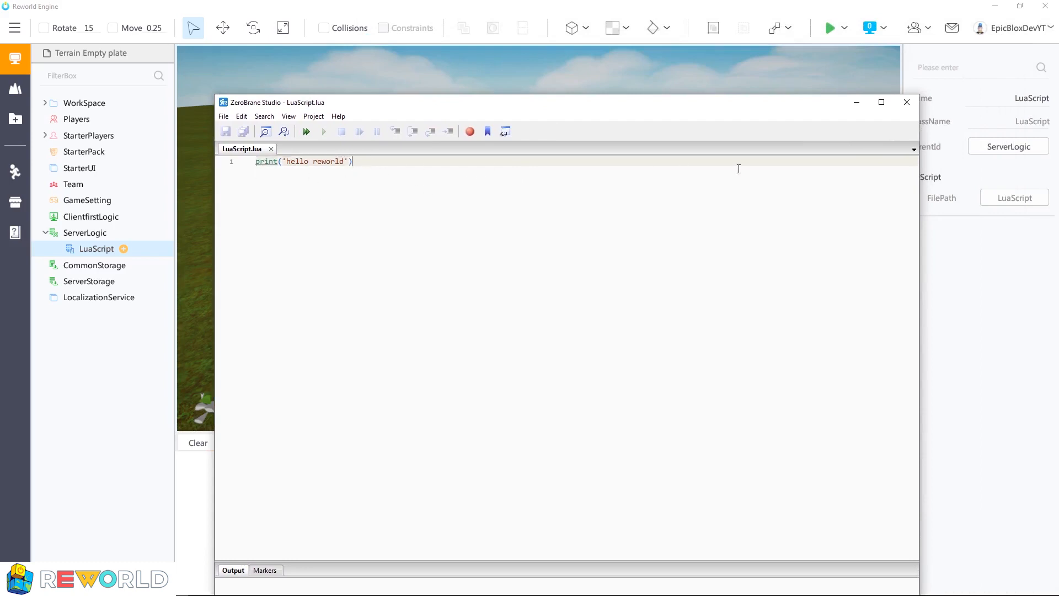
pyautogui.moveTo(770, 104)
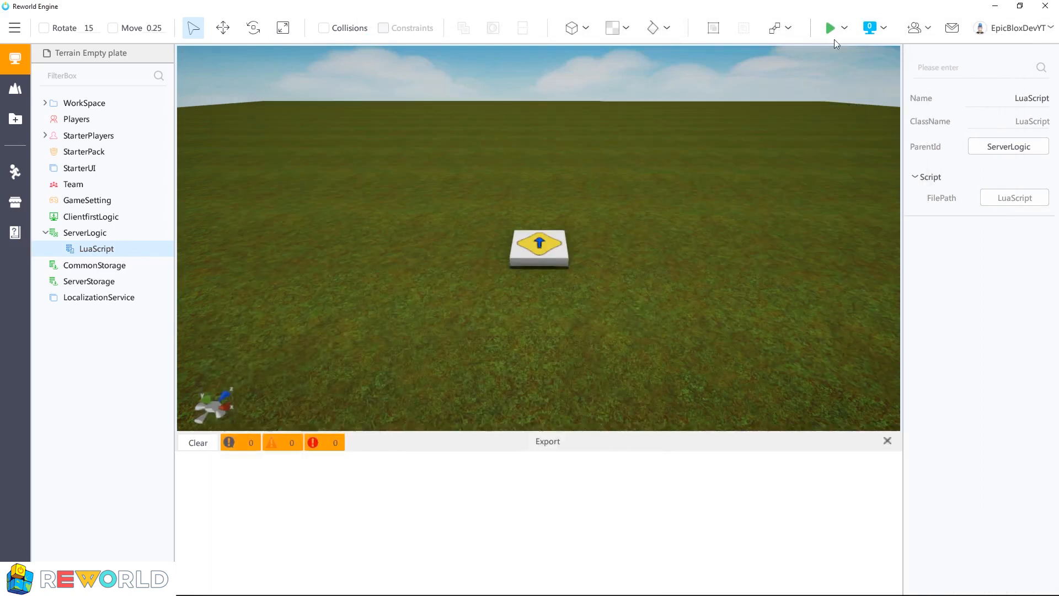
# Step: Run the game, put the script editor away, and rerun to see 'hello reworld' logged
pyautogui.click(831, 27)
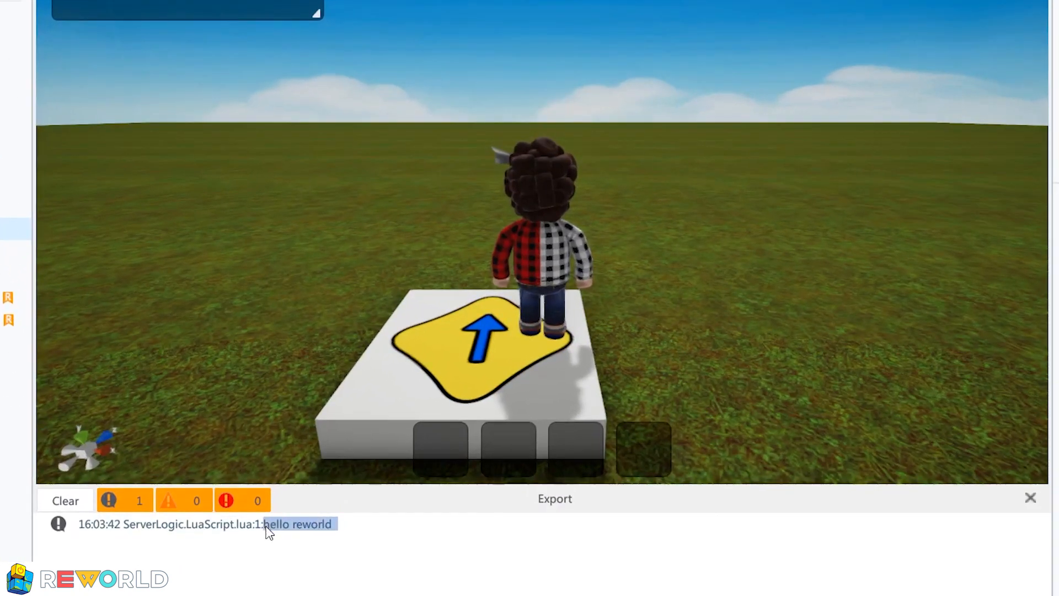
pyautogui.moveTo(300, 543)
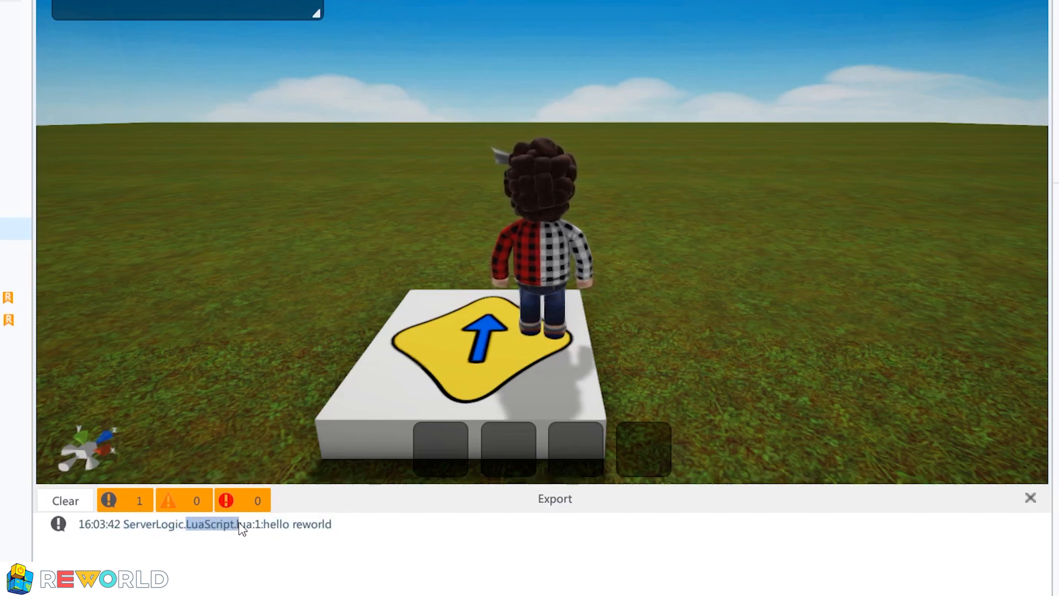
pyautogui.click(212, 524)
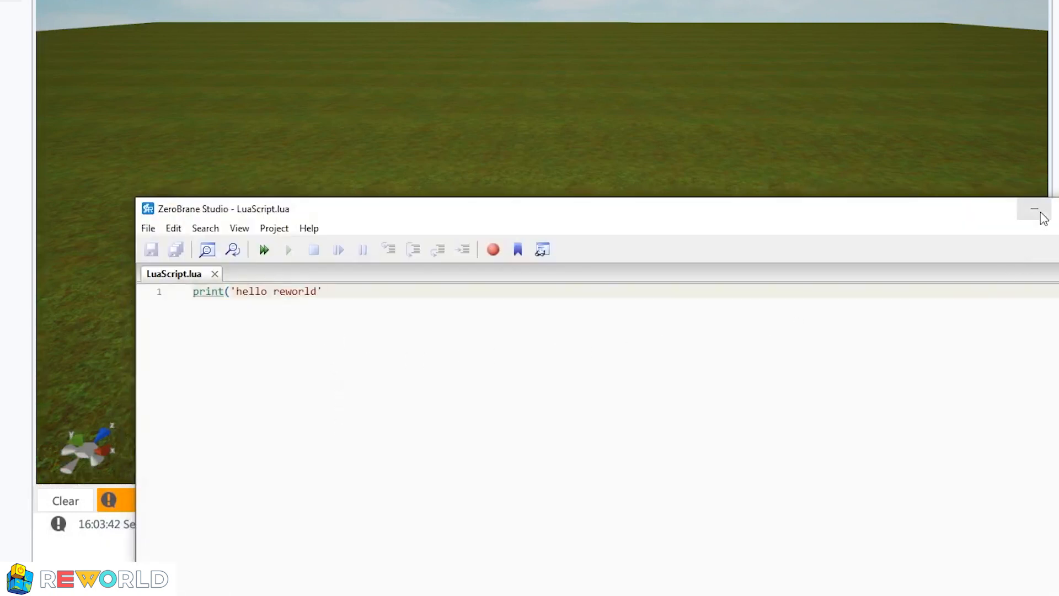
pyautogui.click(1033, 211)
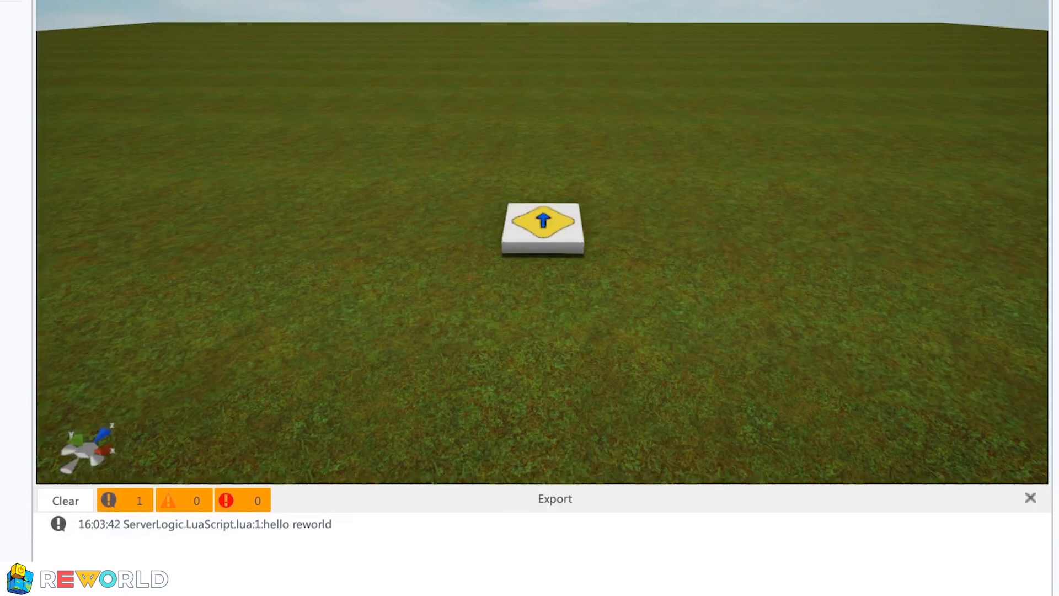
pyautogui.click(65, 500)
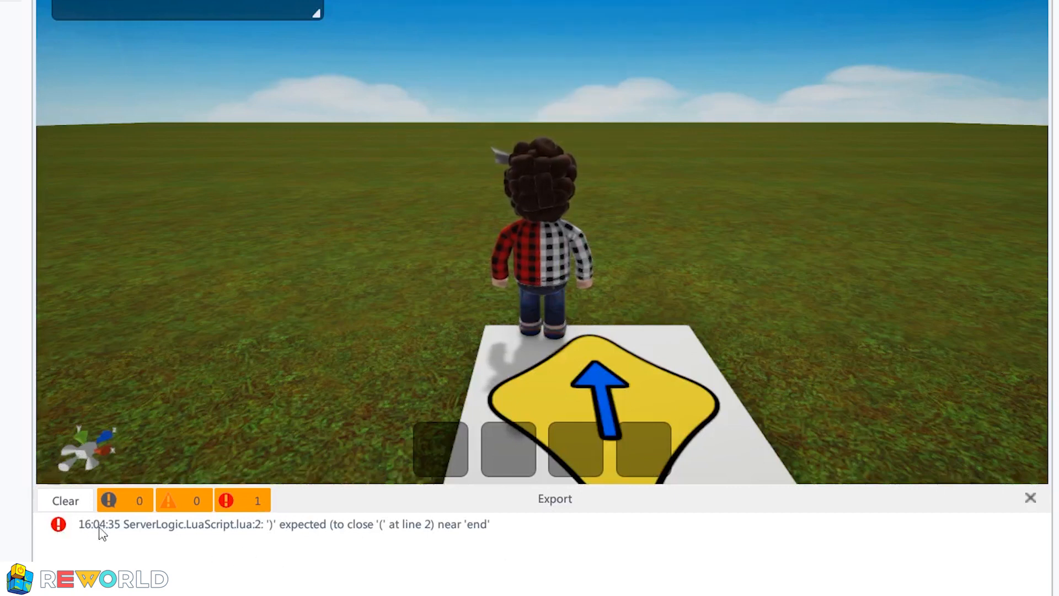
pyautogui.click(830, 27)
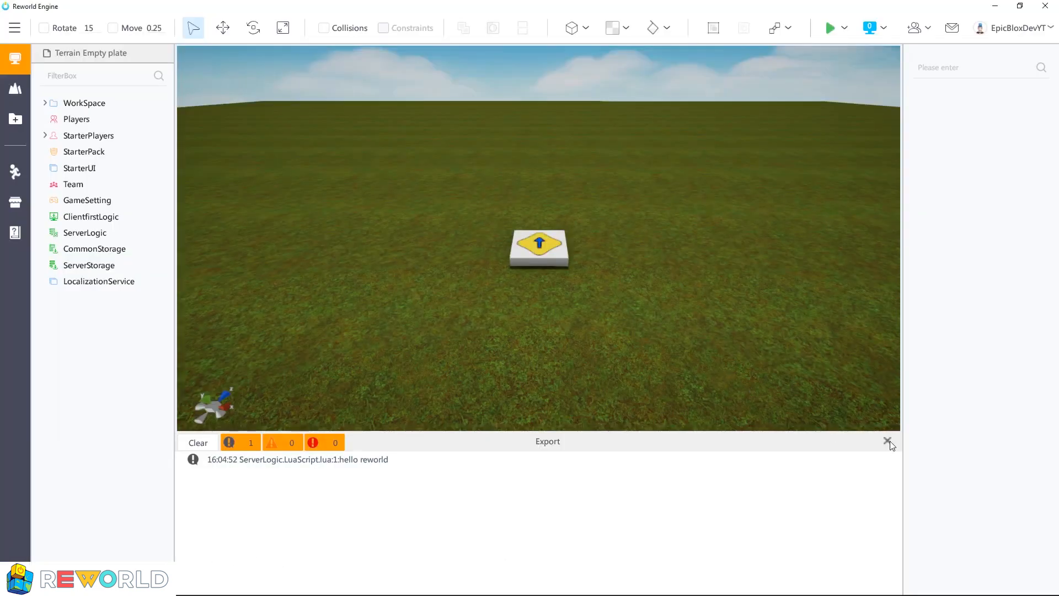
# Step: Open the editor settings from the main menu and set CameraSpeed to 25
pyautogui.click(15, 27)
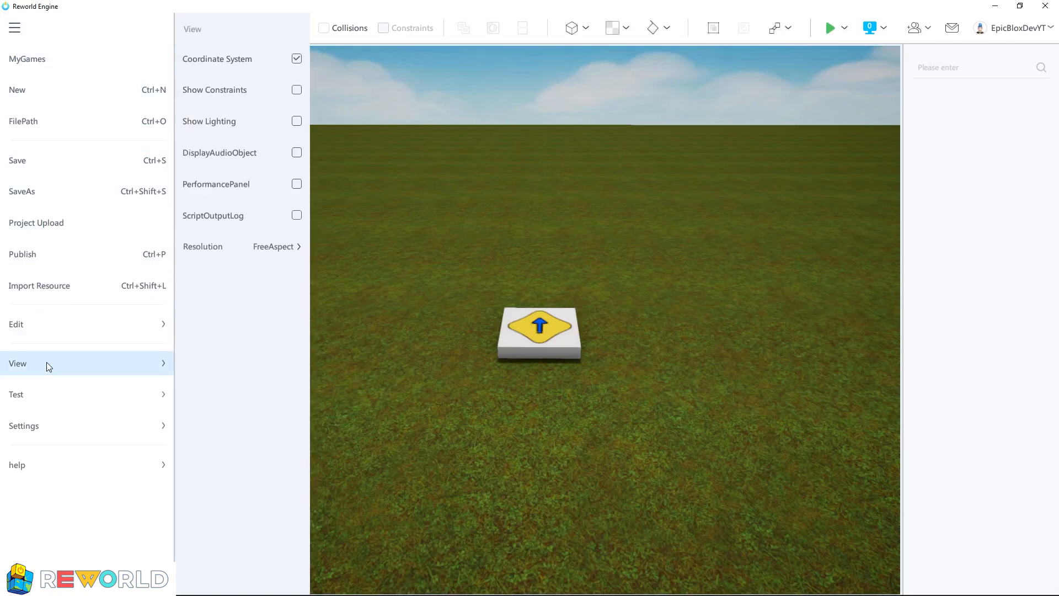
pyautogui.click(24, 425)
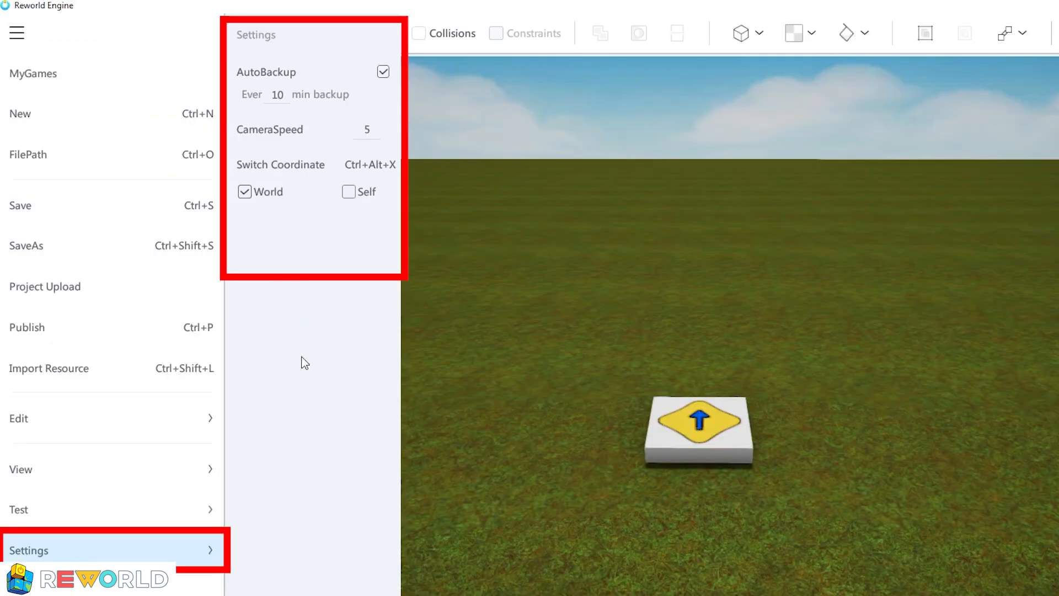
pyautogui.moveTo(361, 81)
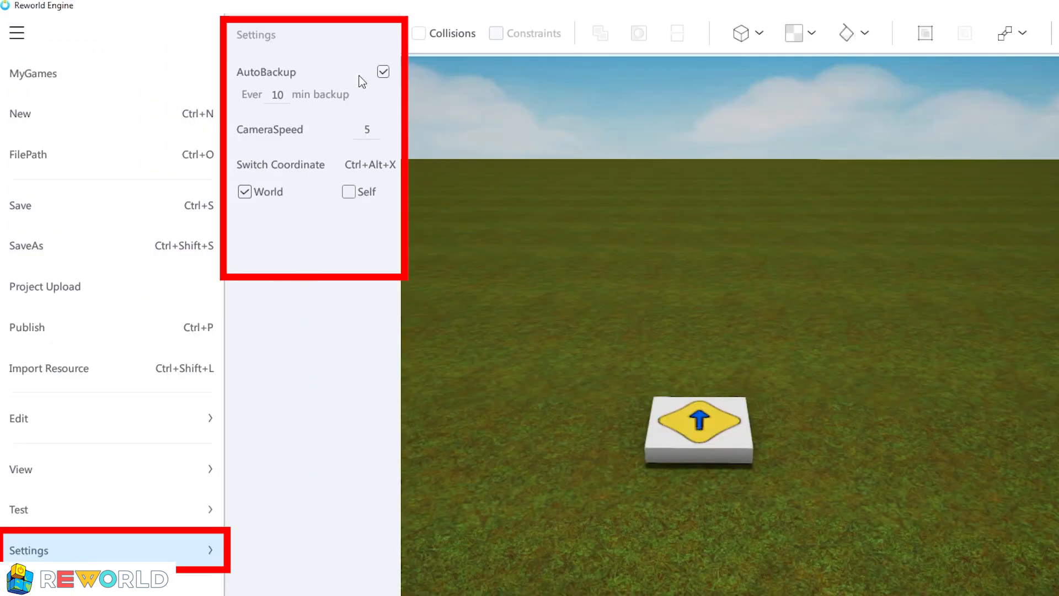
pyautogui.moveTo(335, 98)
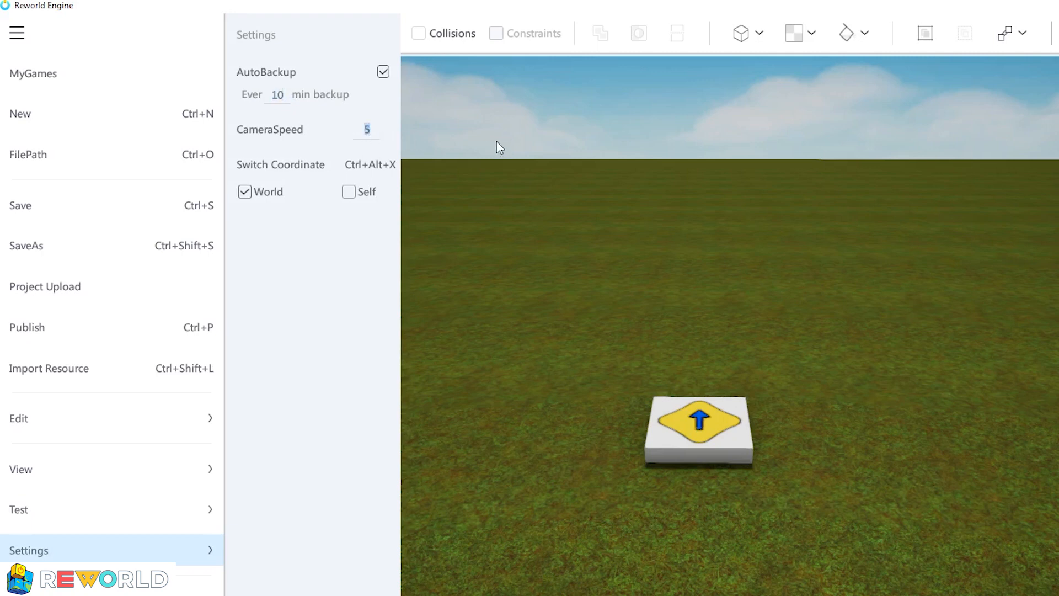
pyautogui.write('25')
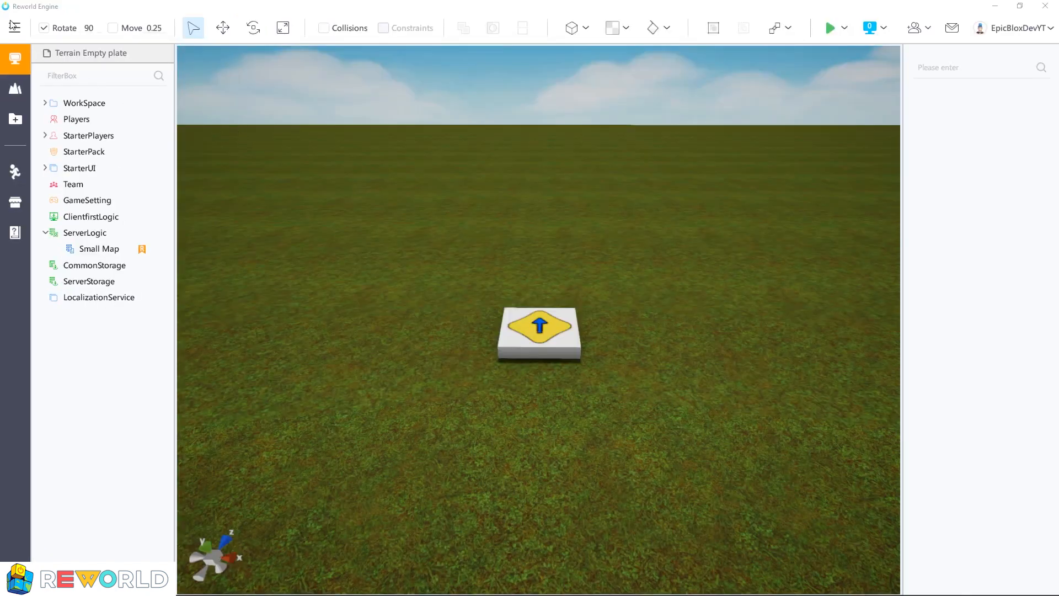
# Step: Show the main menu's Help submenu with the API and video tutorial options
pyautogui.click(15, 28)
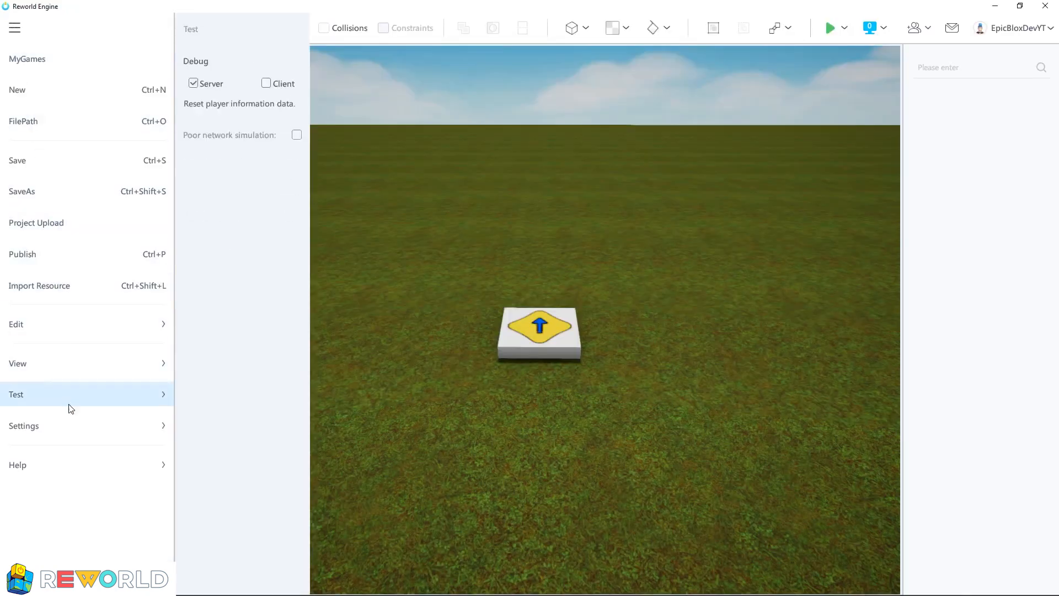
pyautogui.click(17, 464)
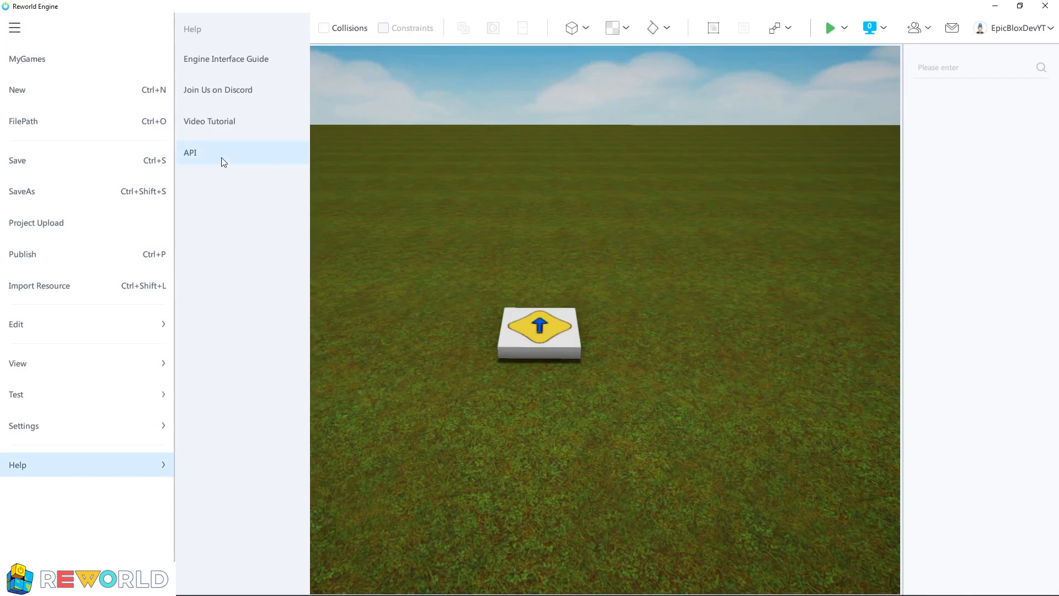
pyautogui.moveTo(228, 160)
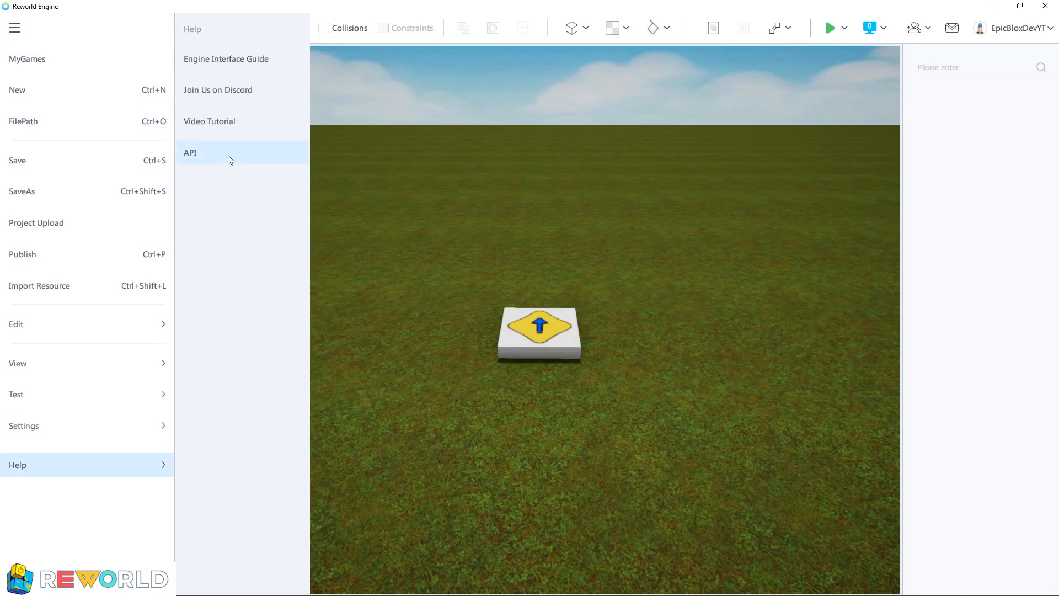
pyautogui.moveTo(223, 139)
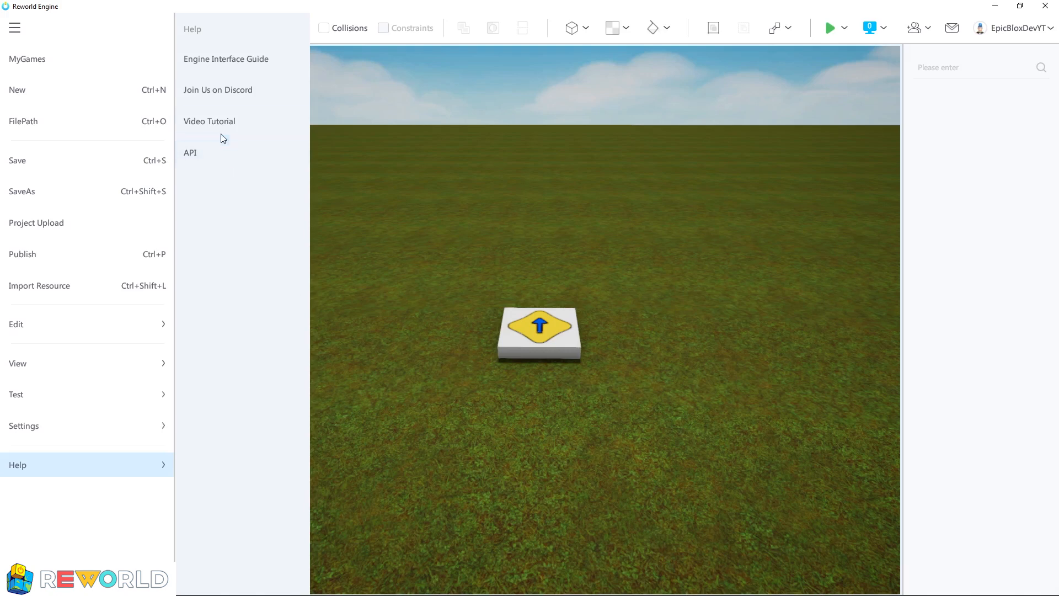
pyautogui.moveTo(232, 125)
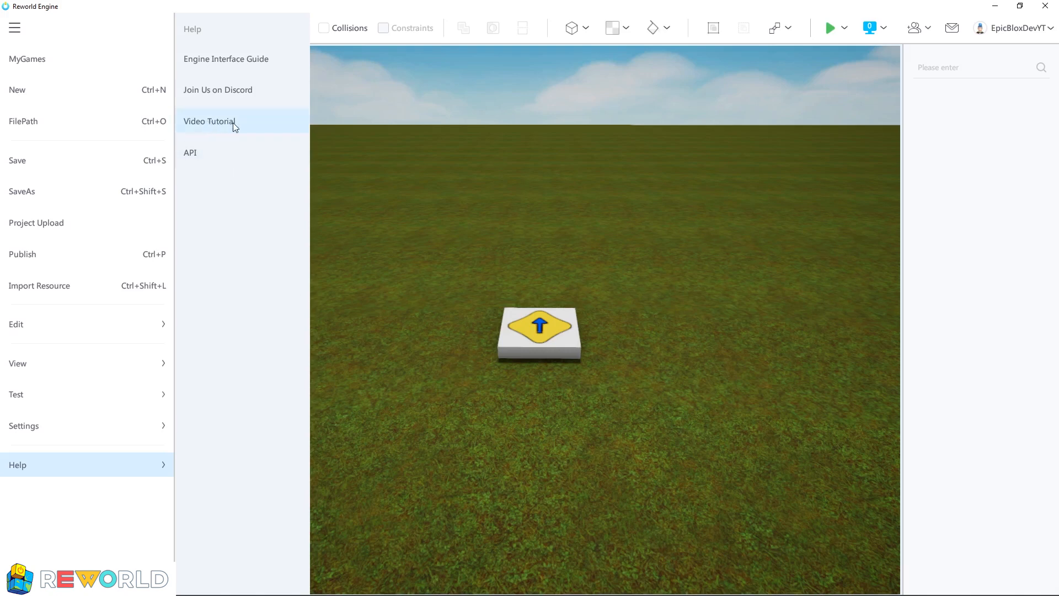
pyautogui.moveTo(213, 120)
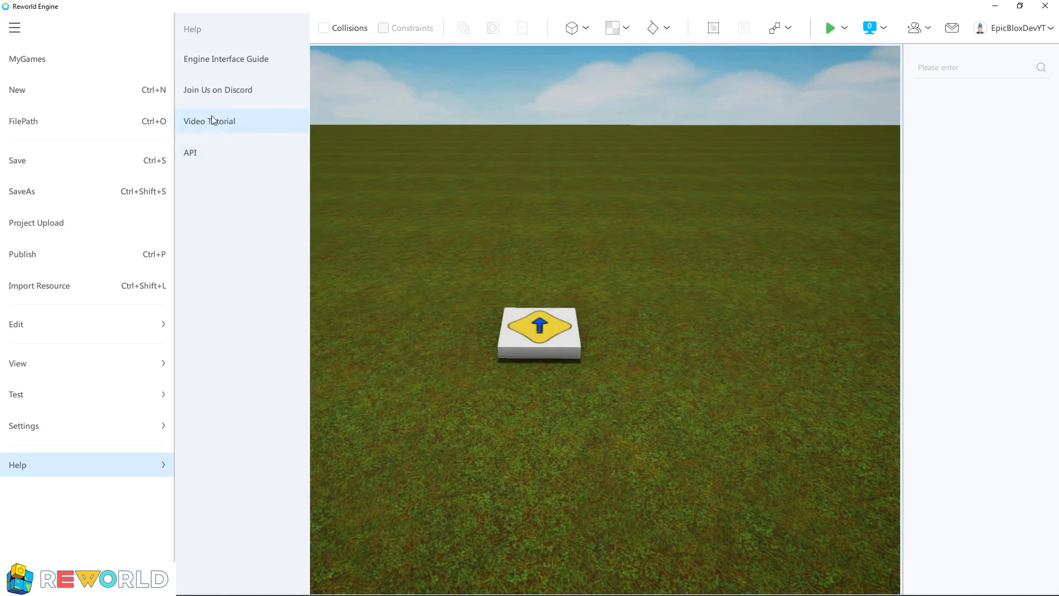
pyautogui.moveTo(217, 90)
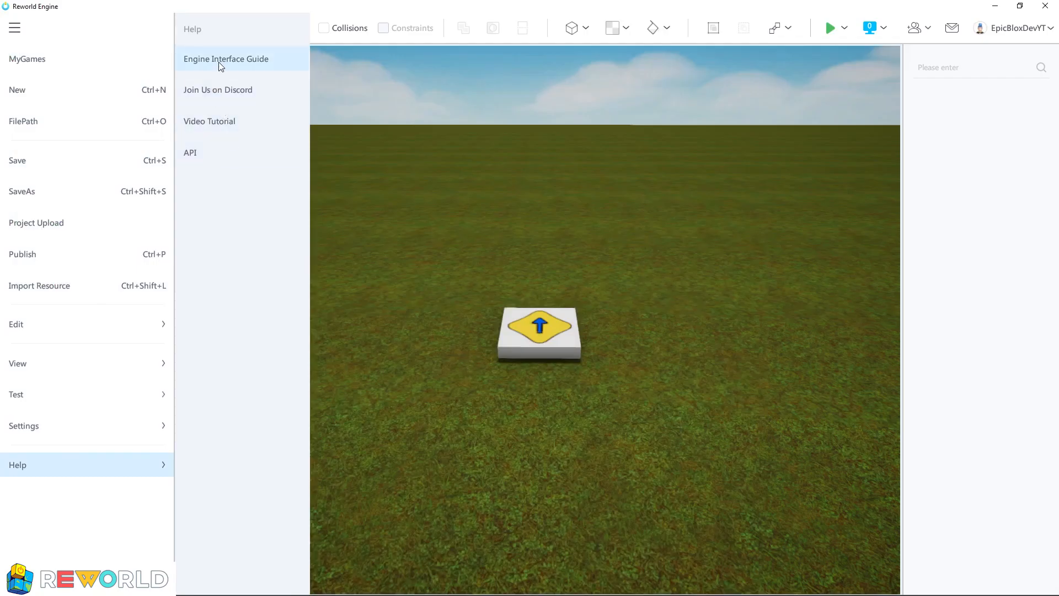
# Step: Start the Engine Interface Guide and advance through Import Resources, Toolbar, Snap Intervals, and Collision parts
pyautogui.click(226, 59)
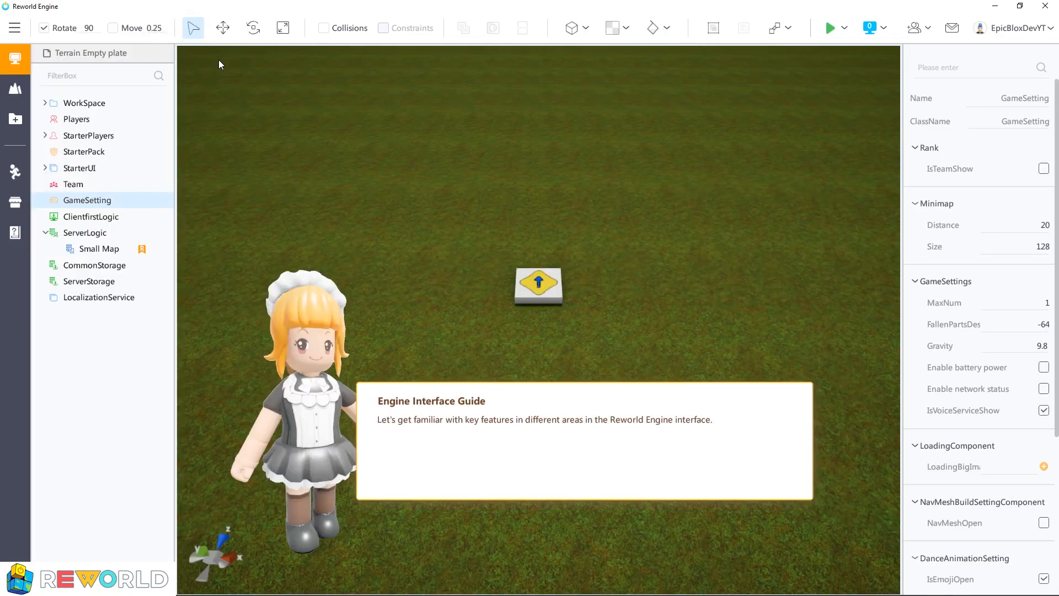
pyautogui.moveTo(600, 432)
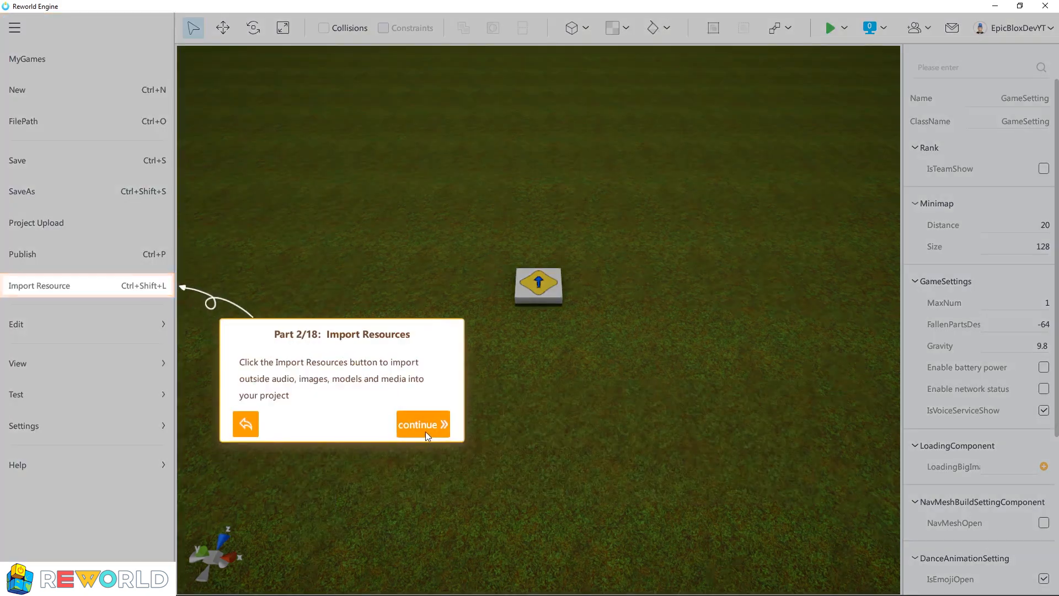
pyautogui.click(418, 424)
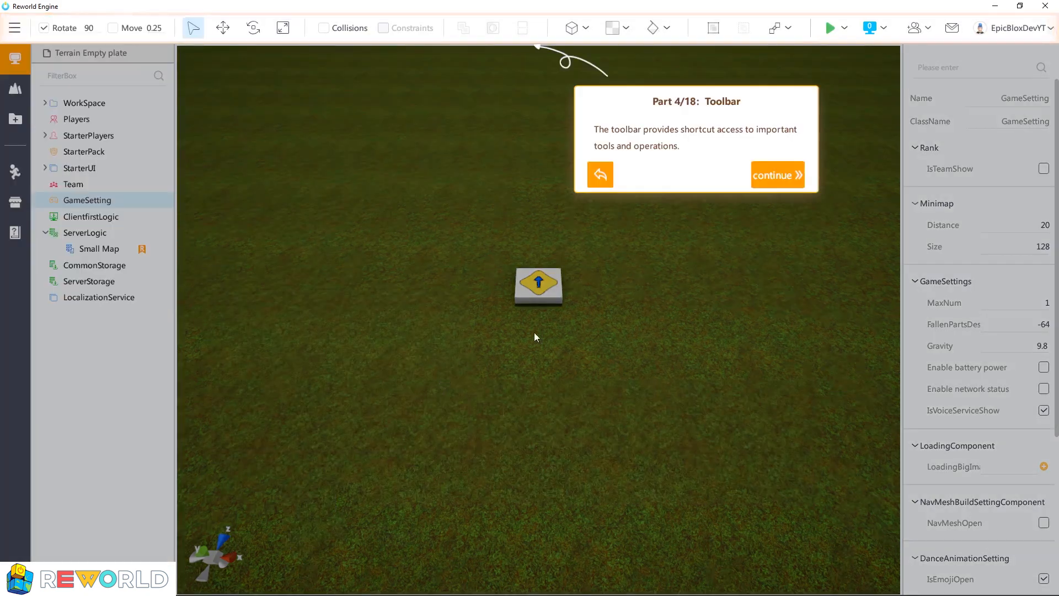
pyautogui.click(777, 174)
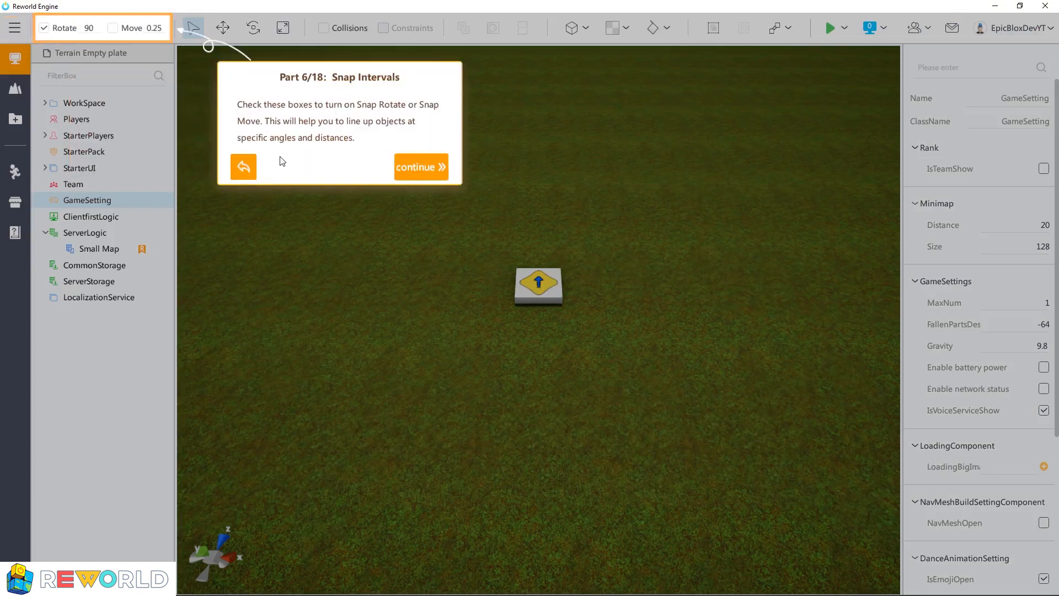
pyautogui.click(421, 167)
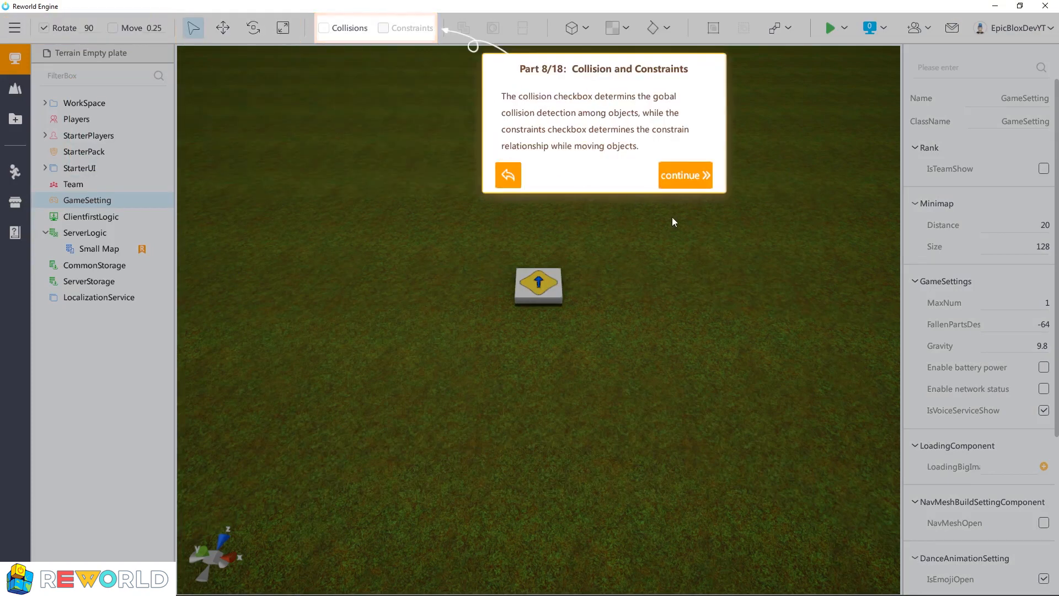
pyautogui.click(684, 175)
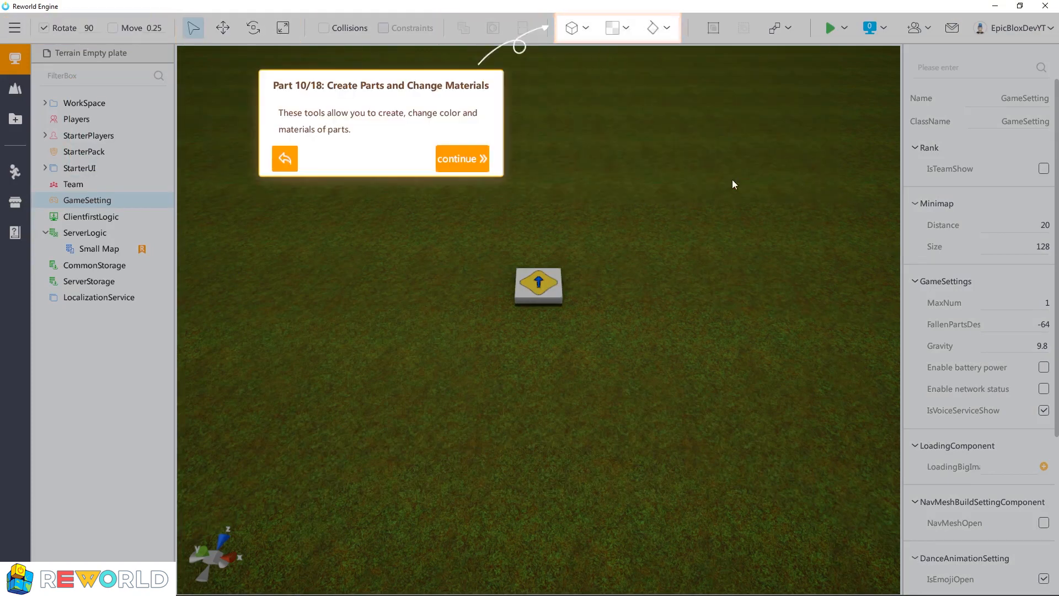
# Step: Continue through Create Parts, Function Tabs, Viewport, and Properties Panel parts to finish the tutorial
pyautogui.click(462, 159)
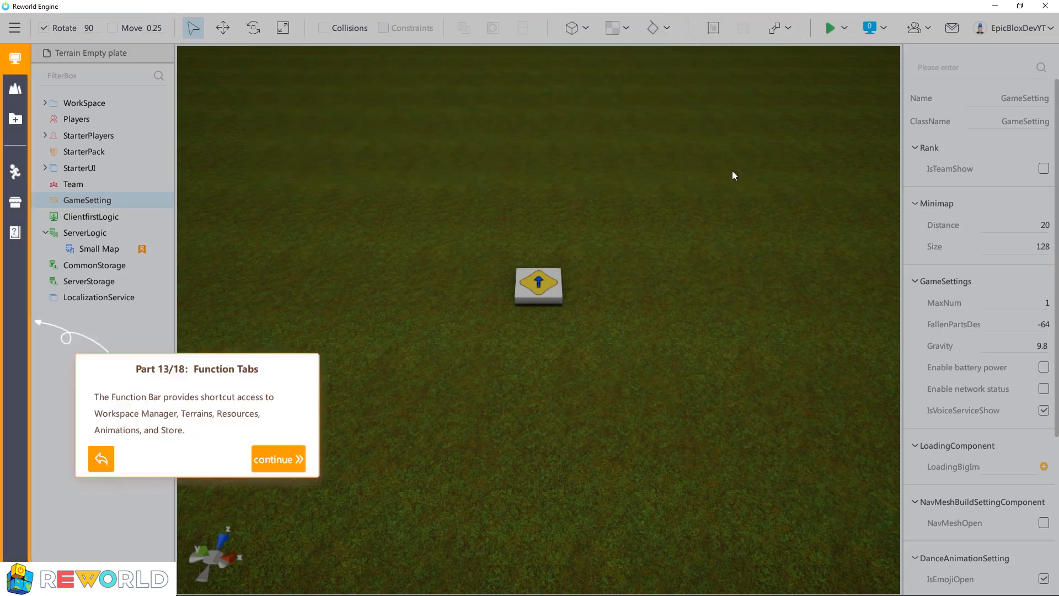
pyautogui.click(278, 459)
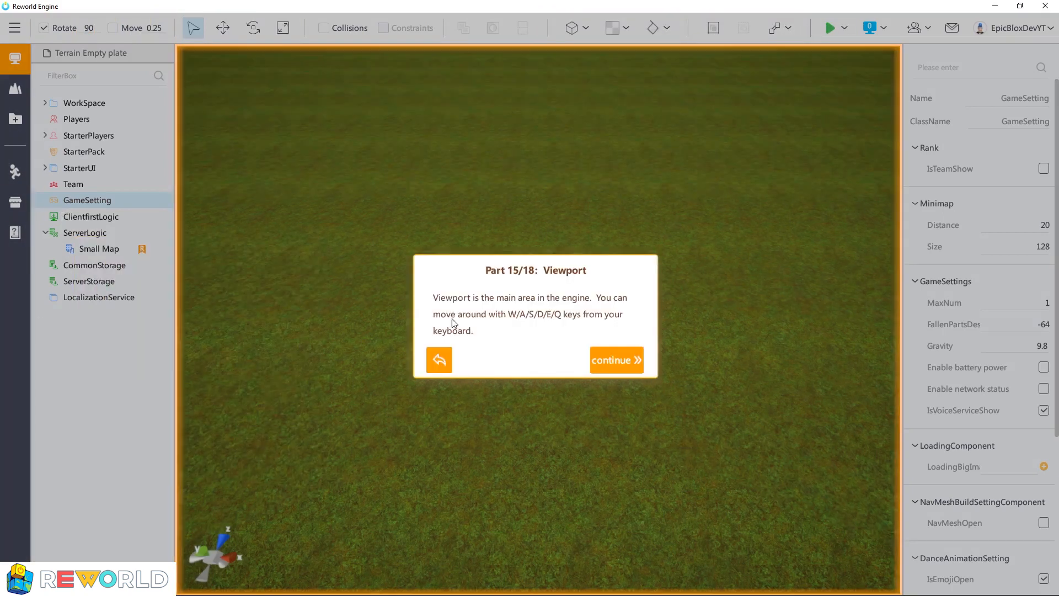
pyautogui.click(612, 359)
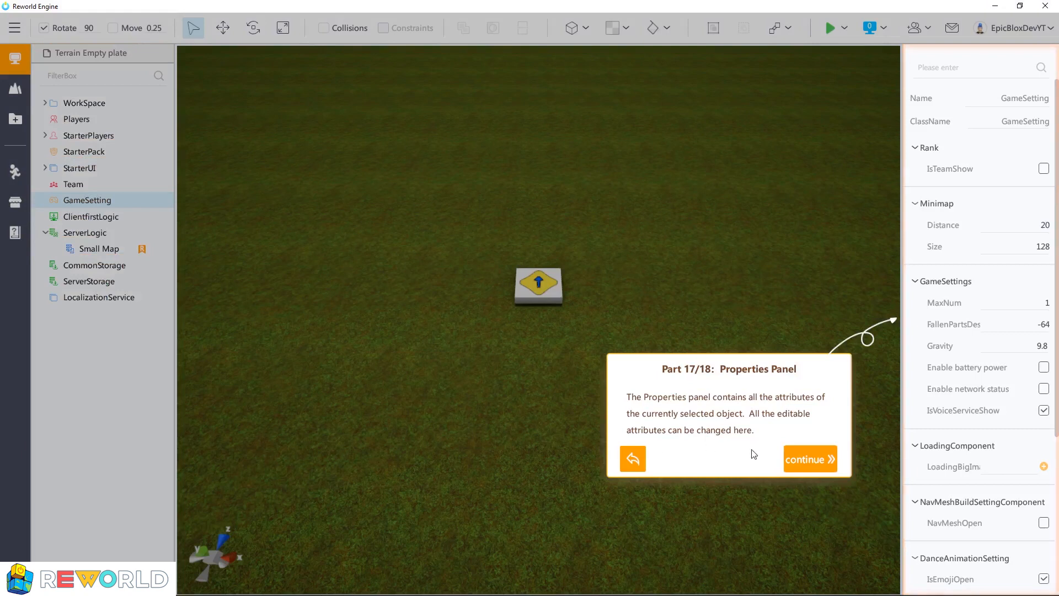
pyautogui.click(809, 460)
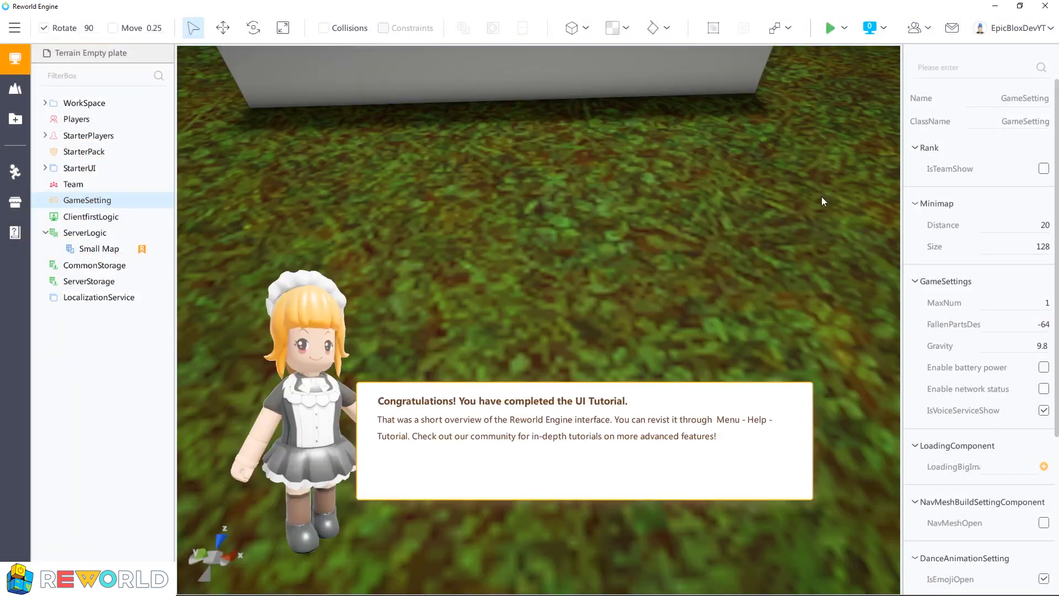